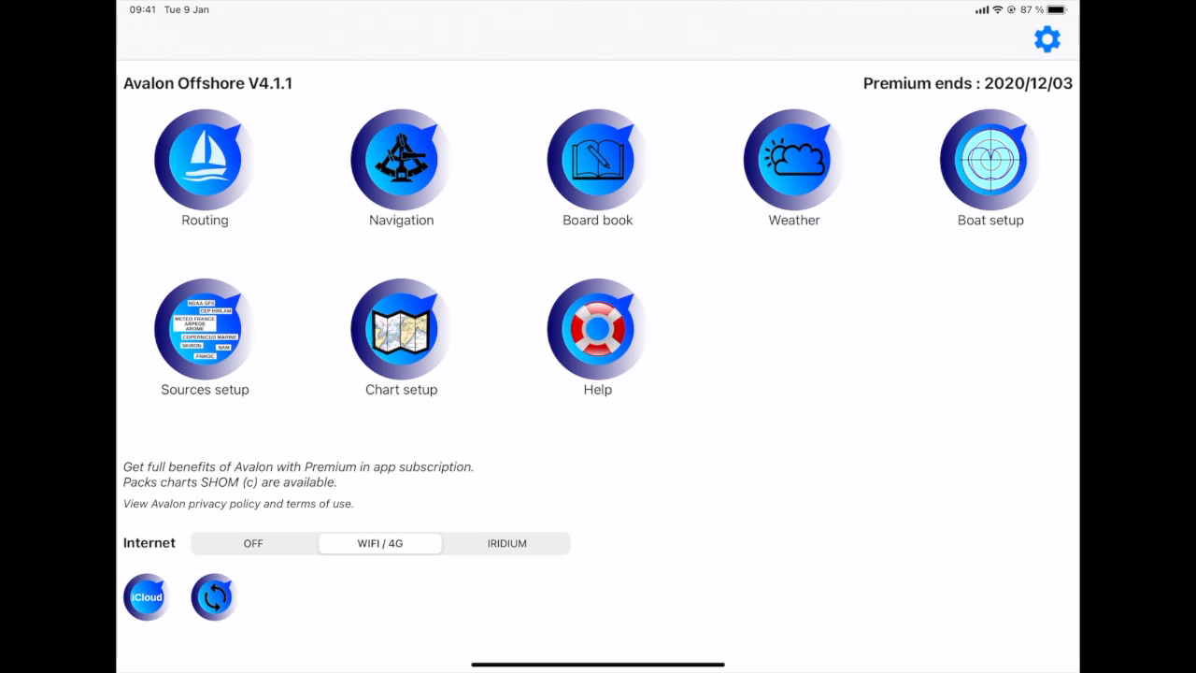
Enter the Routing module showing the French Mediterranean coast with NOAA GFS 0.25° data
click(203, 159)
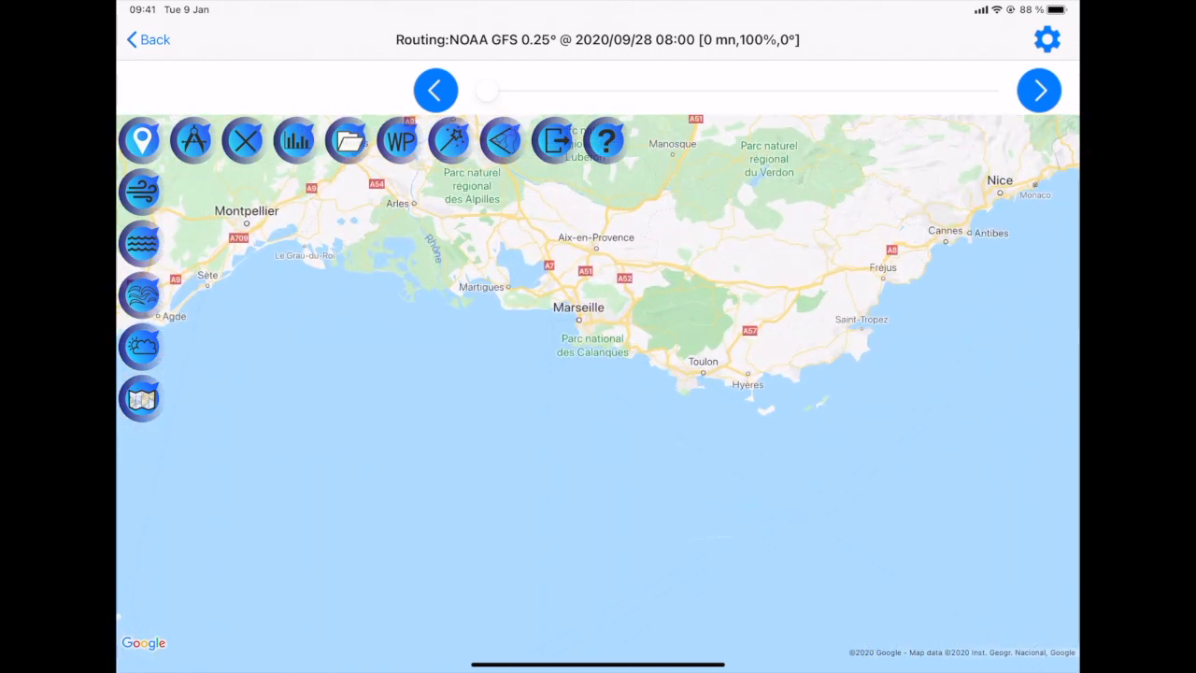
Show the advanced route parameters: cruise duration, wind limits, weather loading
click(561, 308)
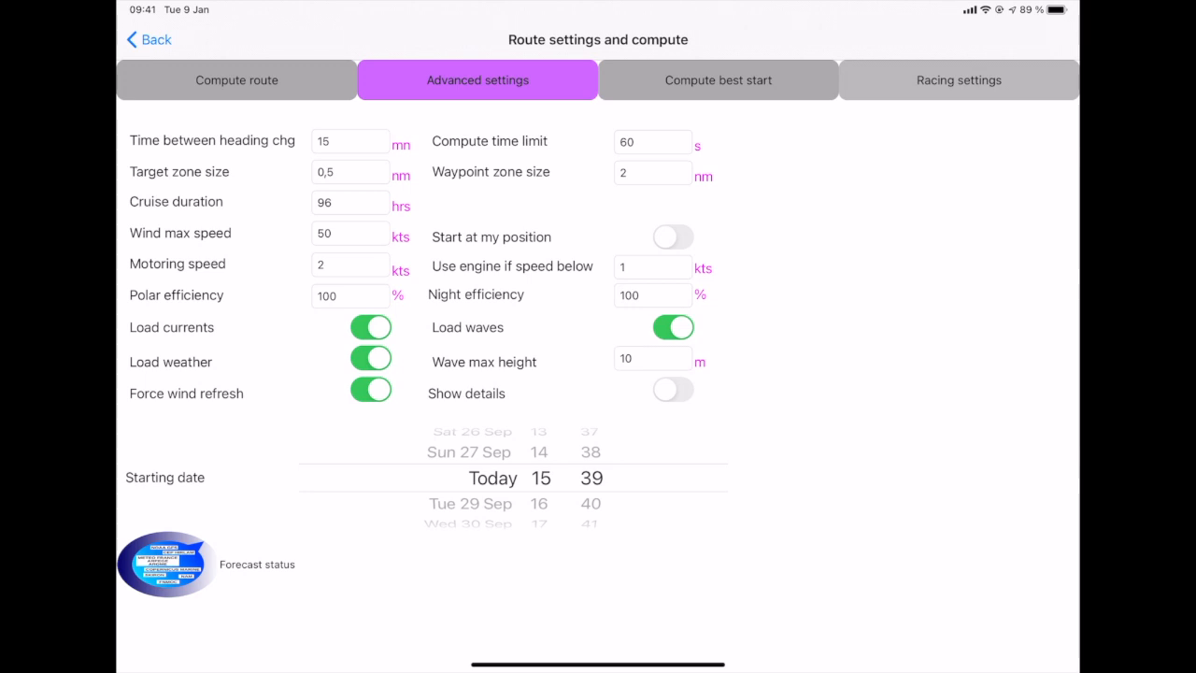
Compute the route and display its Cruise information report with the routing table
click(236, 79)
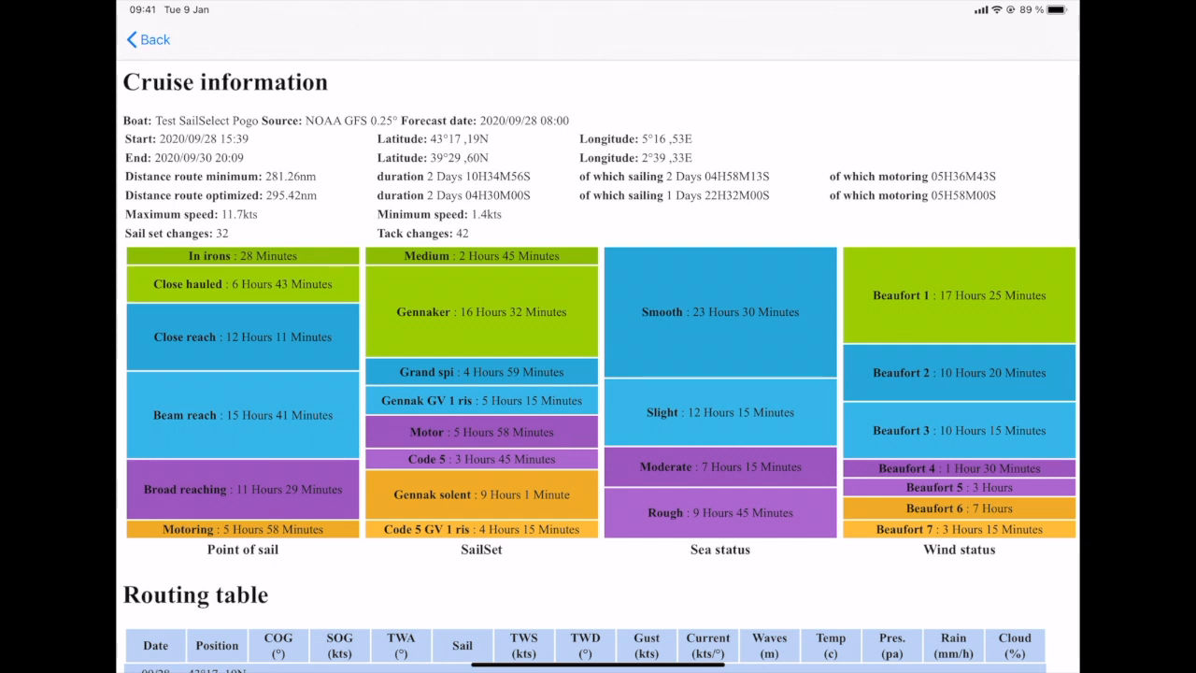
Review the Cruise information page down to the sea and wind breakdowns
scroll(down, 3)
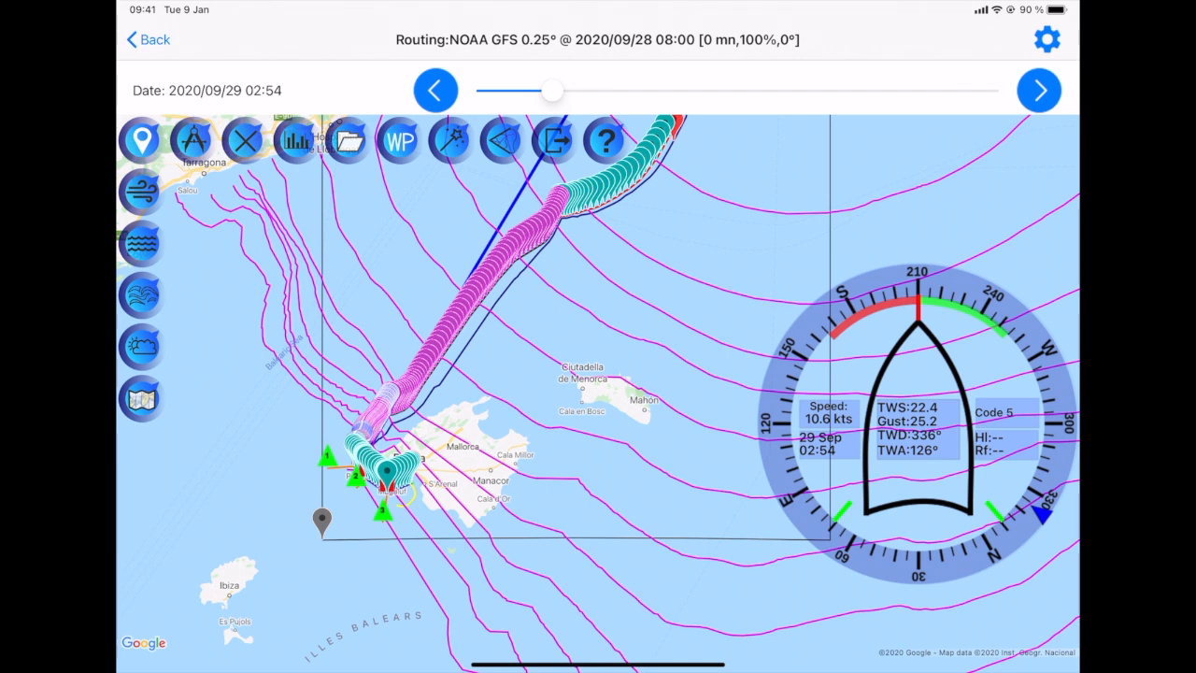
Save the computed Mallorca route under the name 'palma west'
click(348, 140)
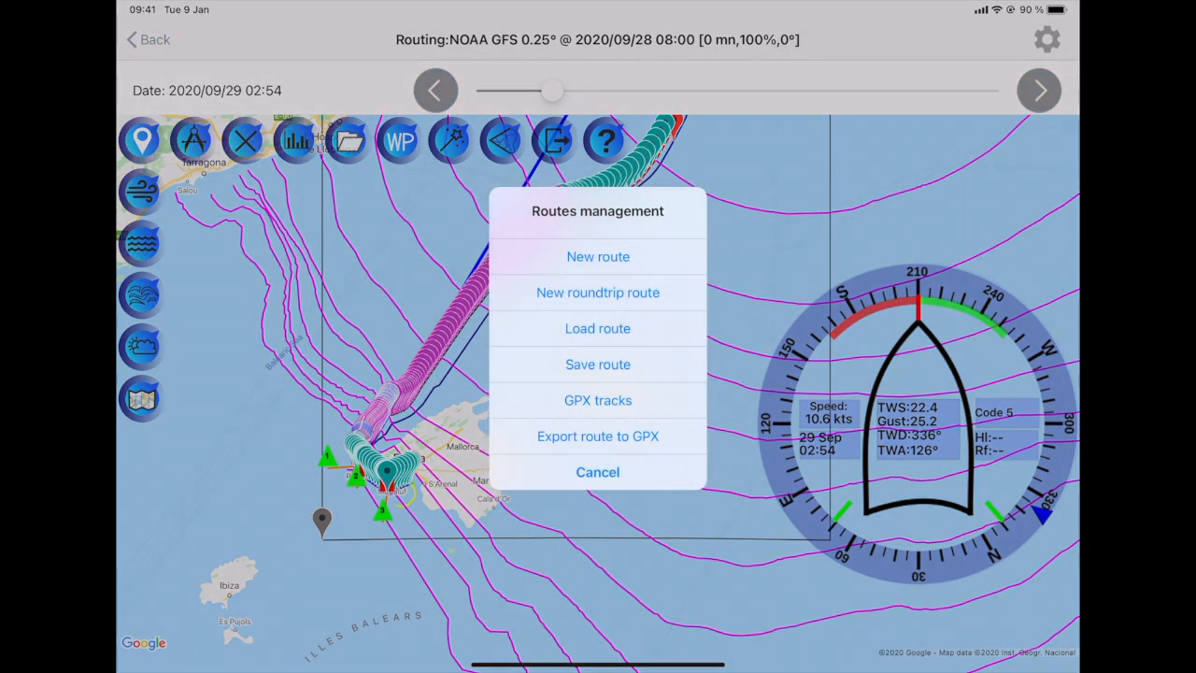
click(598, 365)
text(pa)
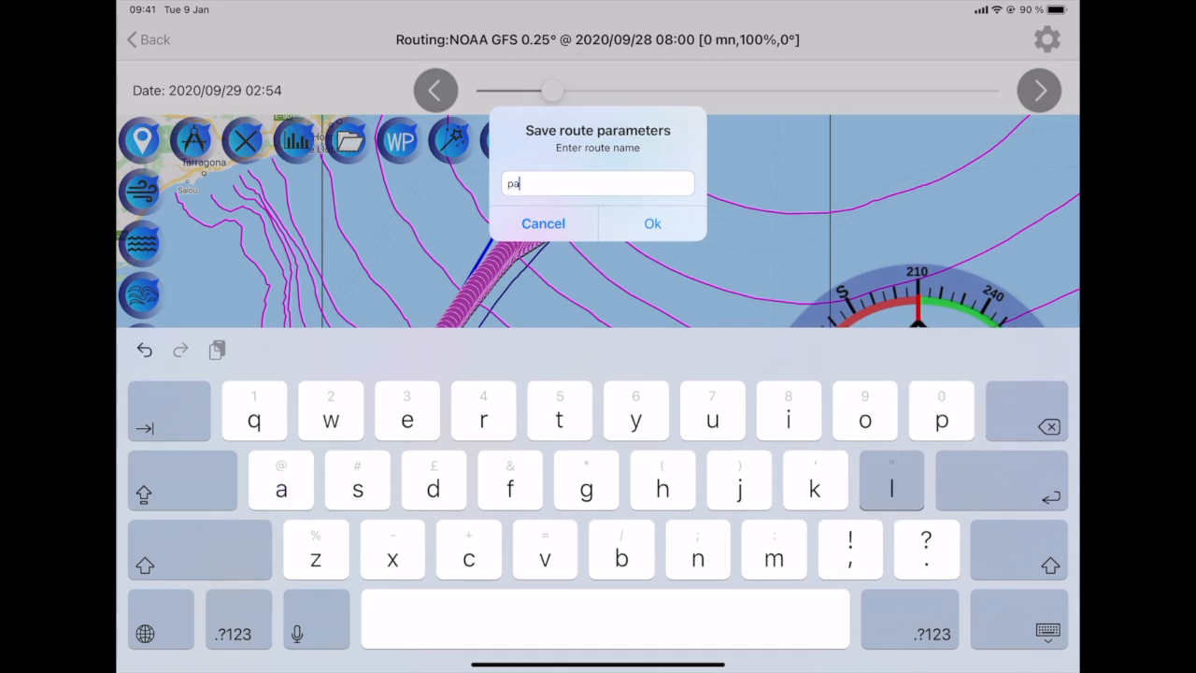
text(lma)
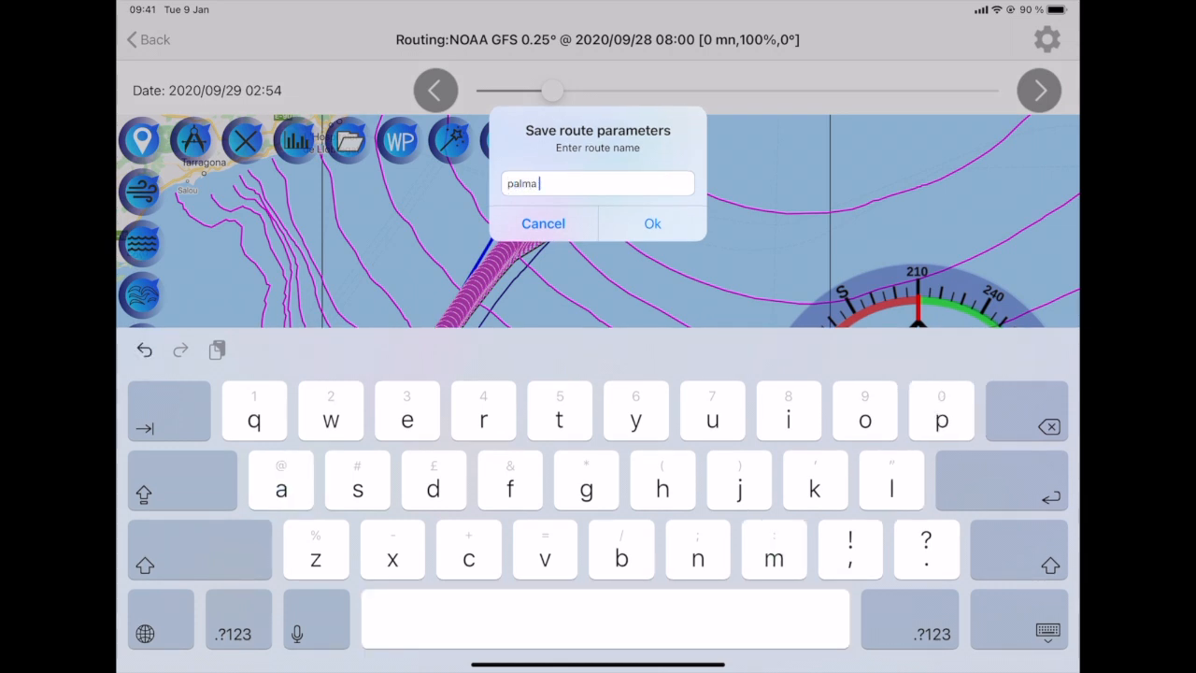
text(west)
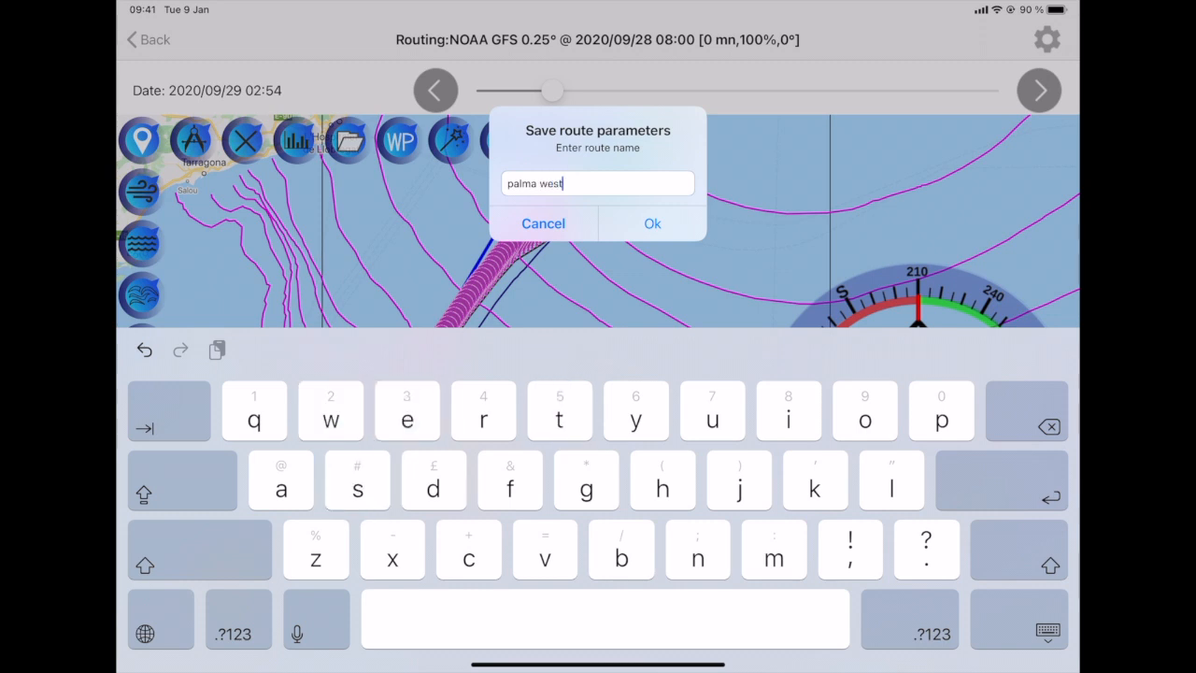
click(652, 225)
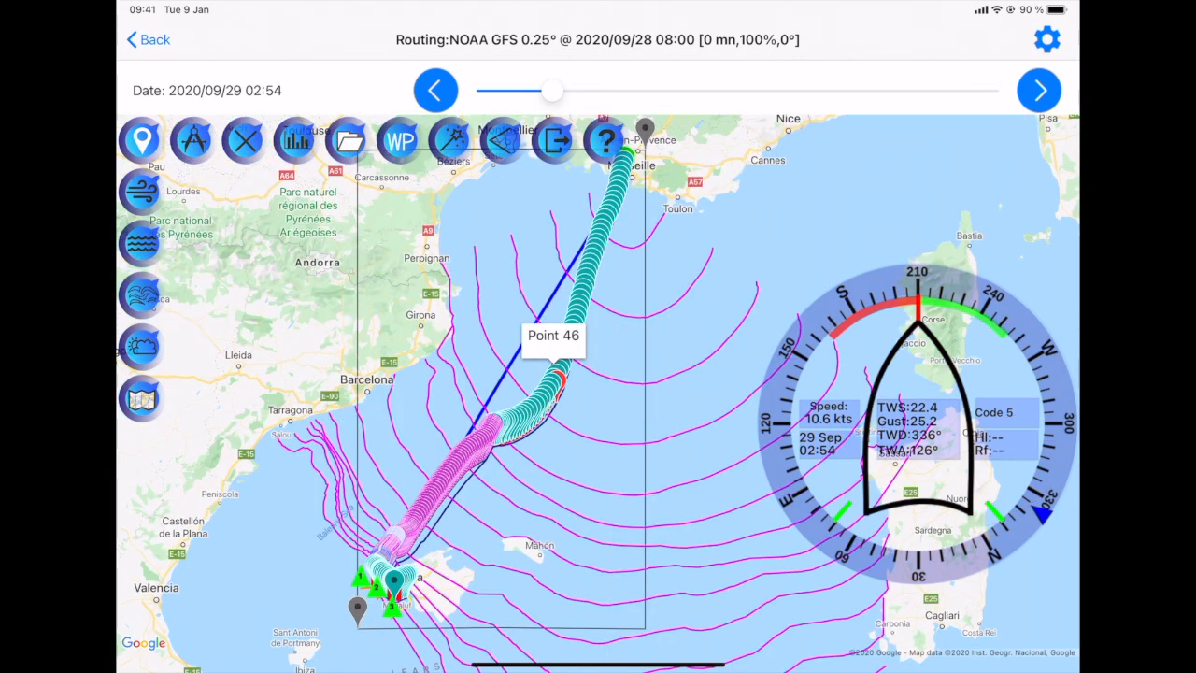
Define circle waypoint 1 at 40°48.10N, 3°12.34E with default parameters
click(400, 140)
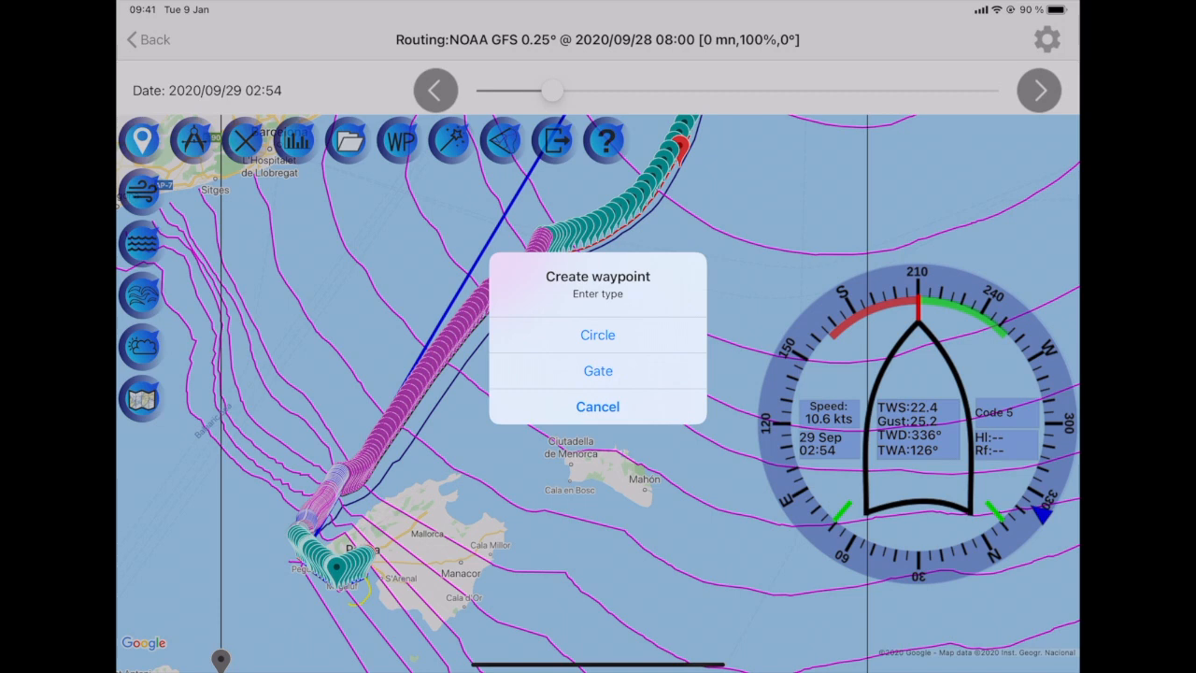
click(598, 335)
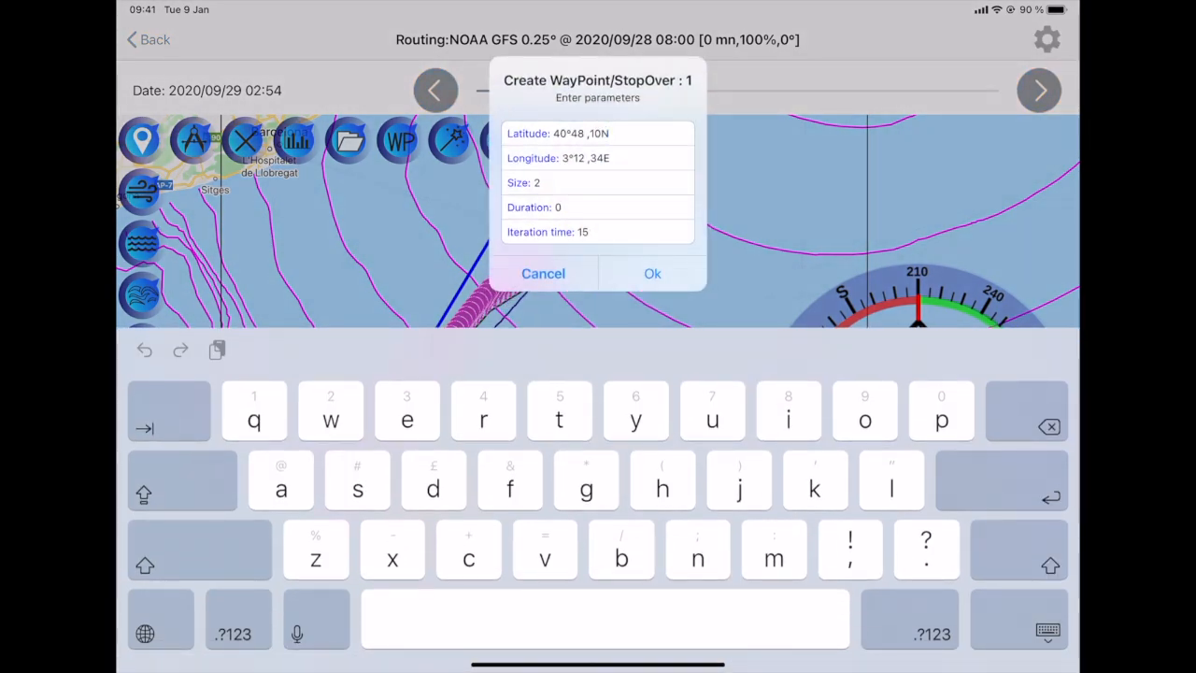
click(652, 273)
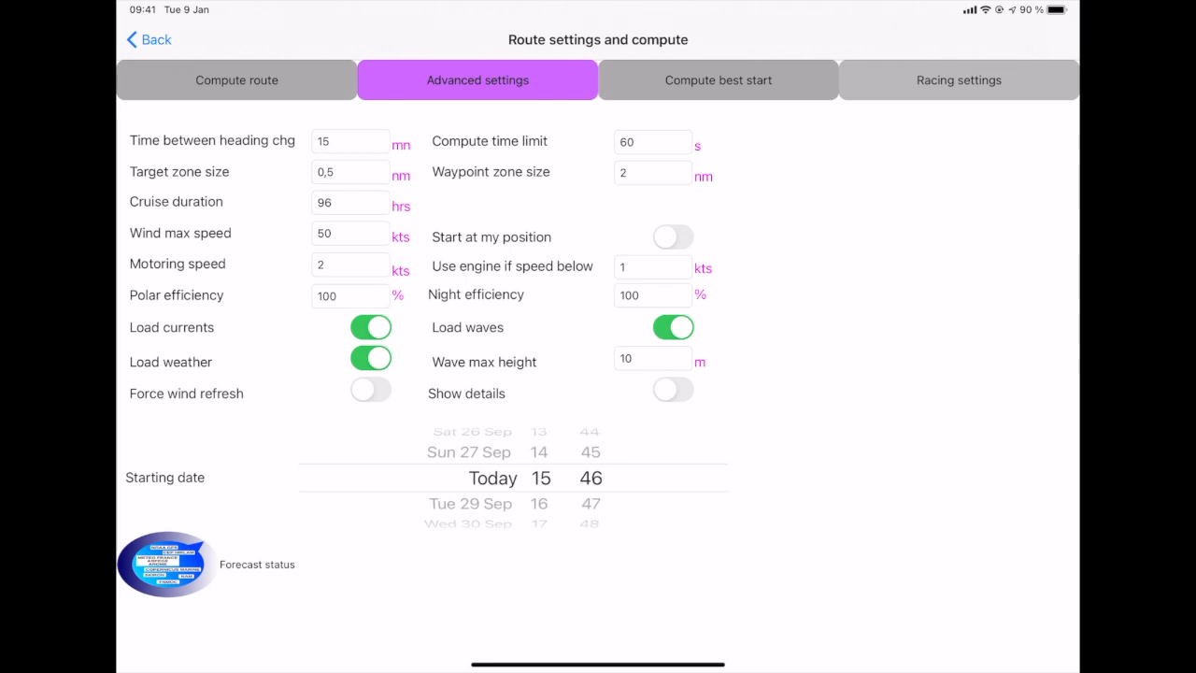
Recompute the route through the new waypoint south of Mallorca, arriving 28 Sep 15:46
click(236, 79)
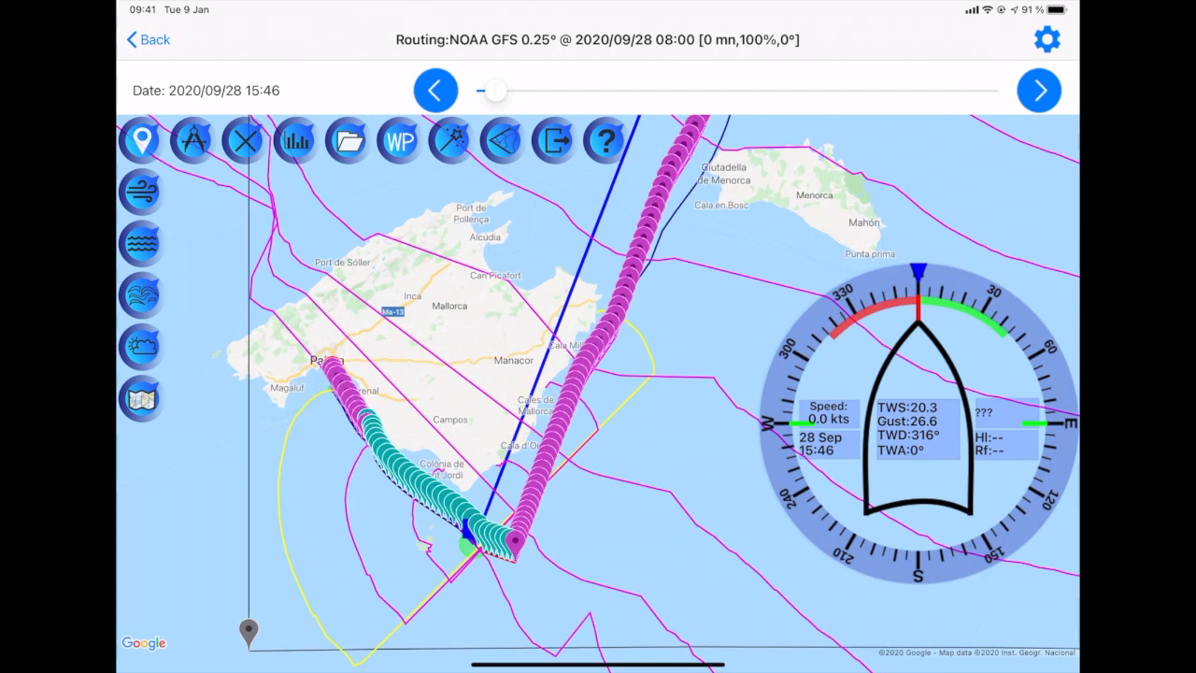
Save the recomputed waypoint route under the name 'palma east'
click(347, 140)
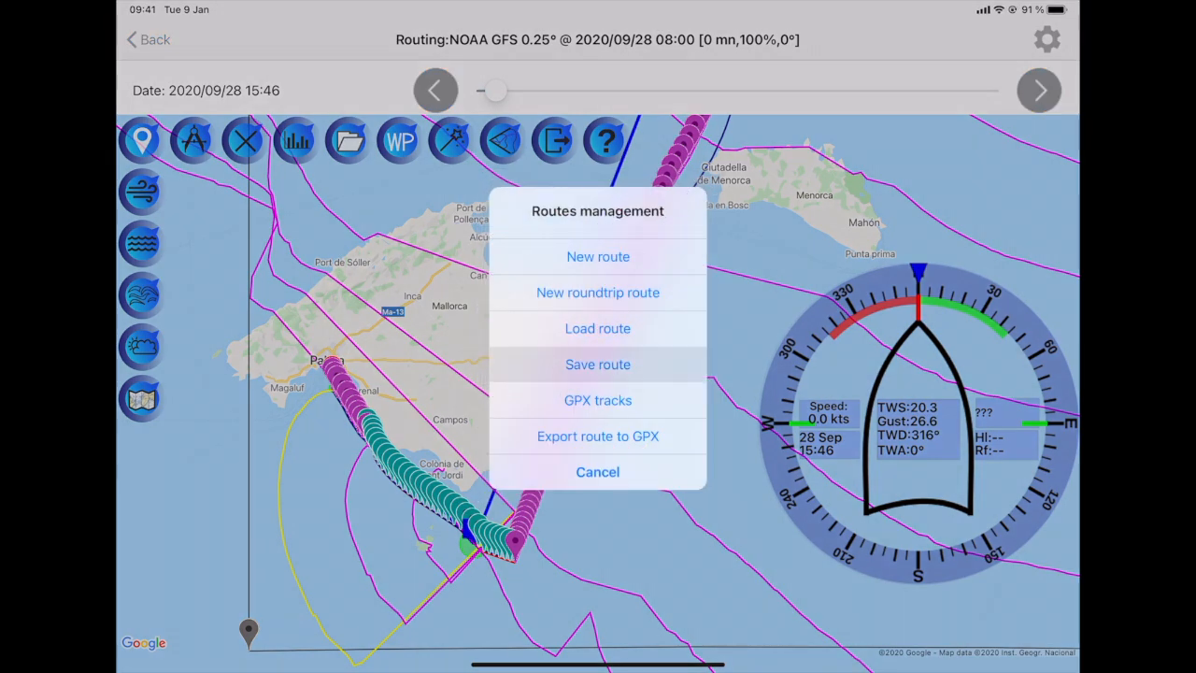
click(598, 365)
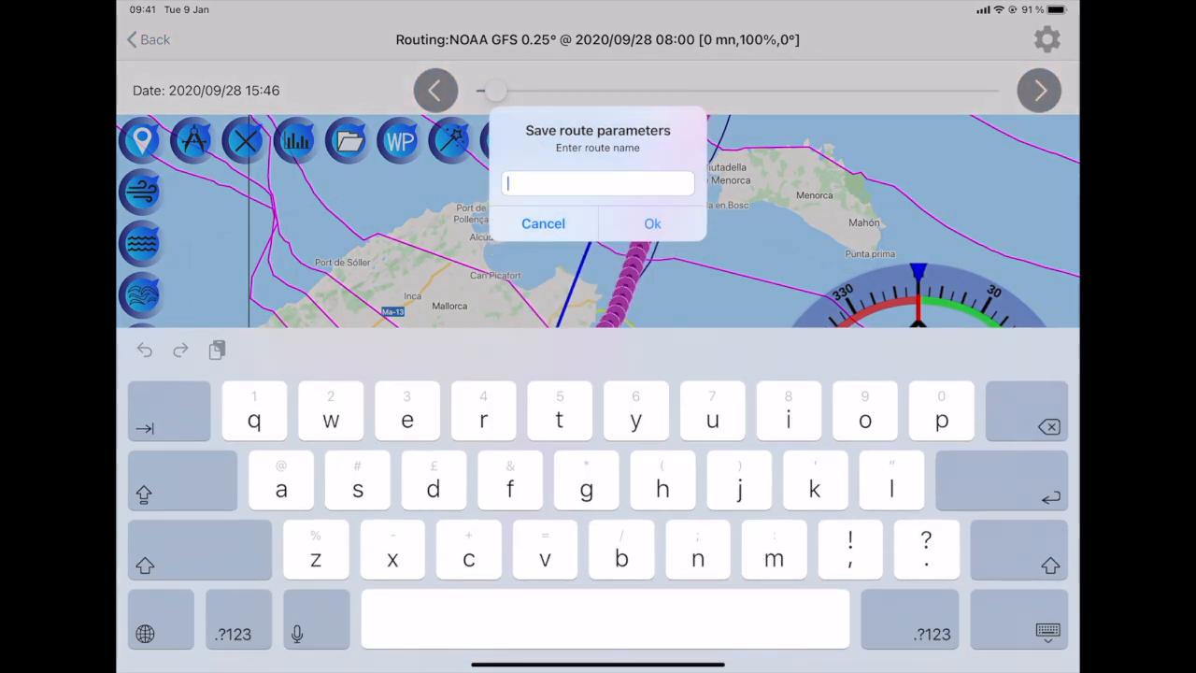
text(p)
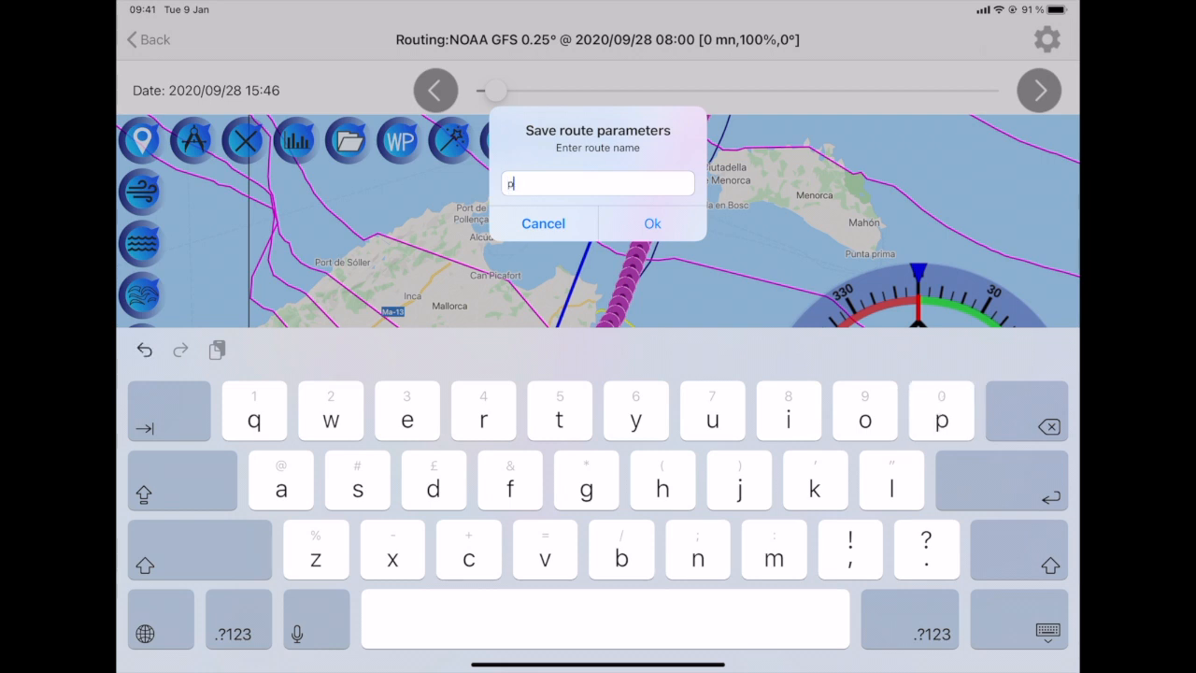
text(alma ea)
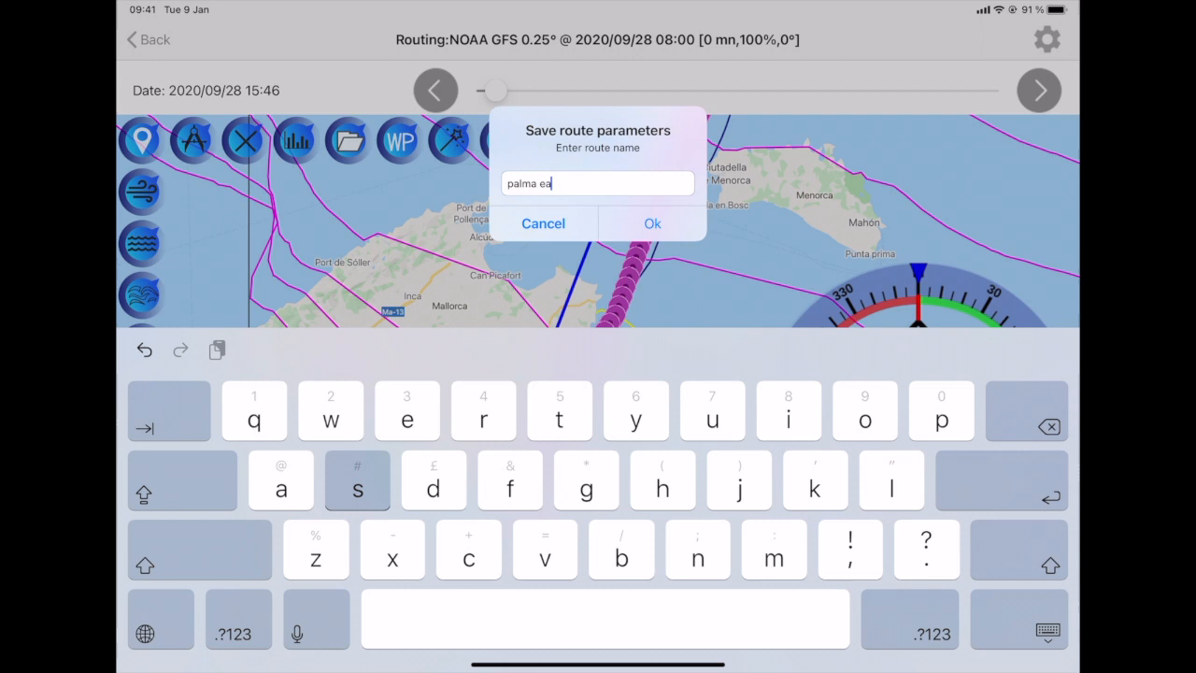
click(652, 224)
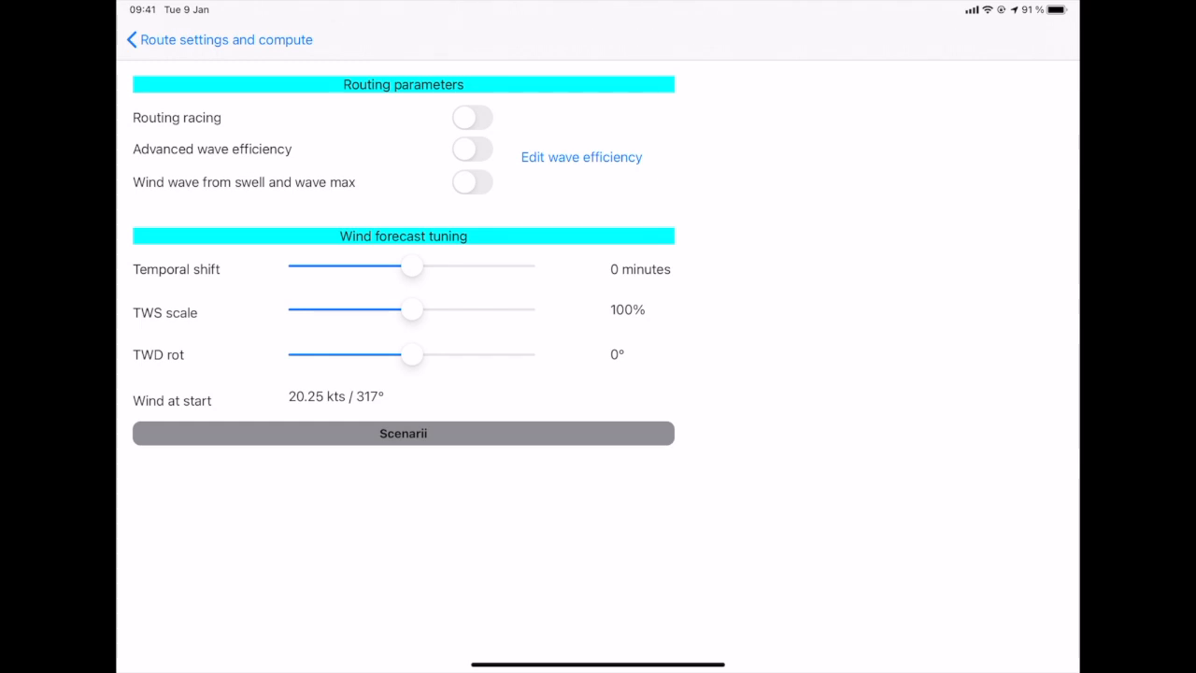
Bring up a blank Scenarii form with route, wind, current and wave model entries
click(404, 434)
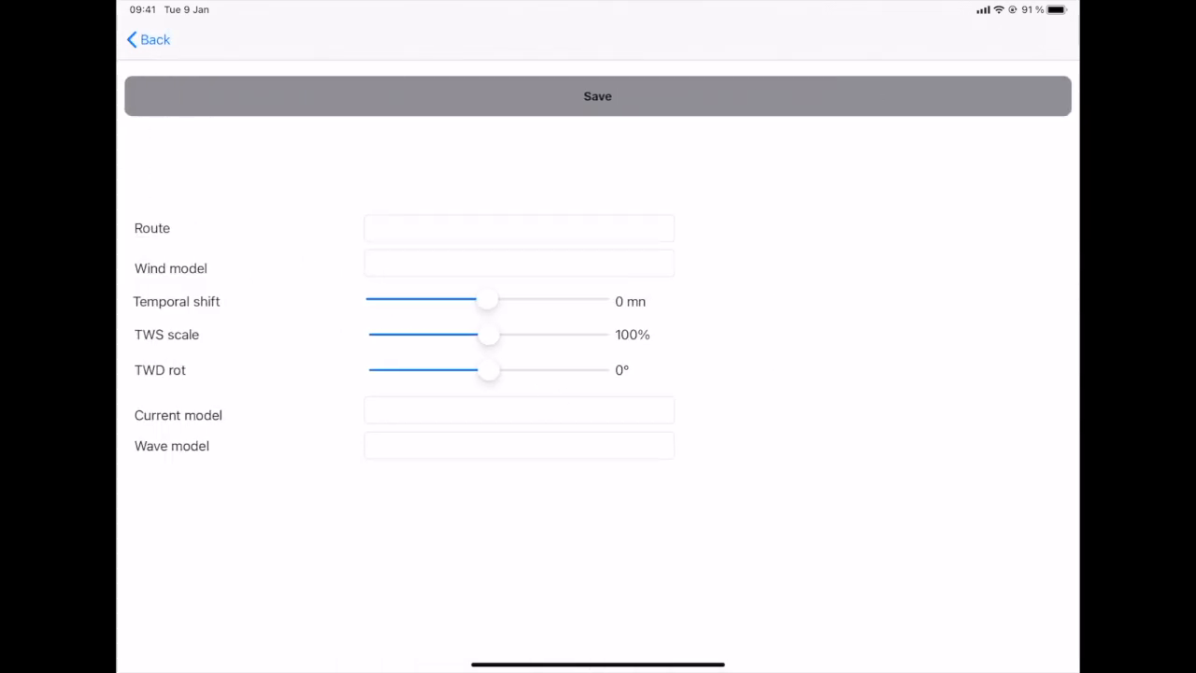
Assign route palma west and NOAA GFS 0.25° as the scenario's wind model
click(520, 228)
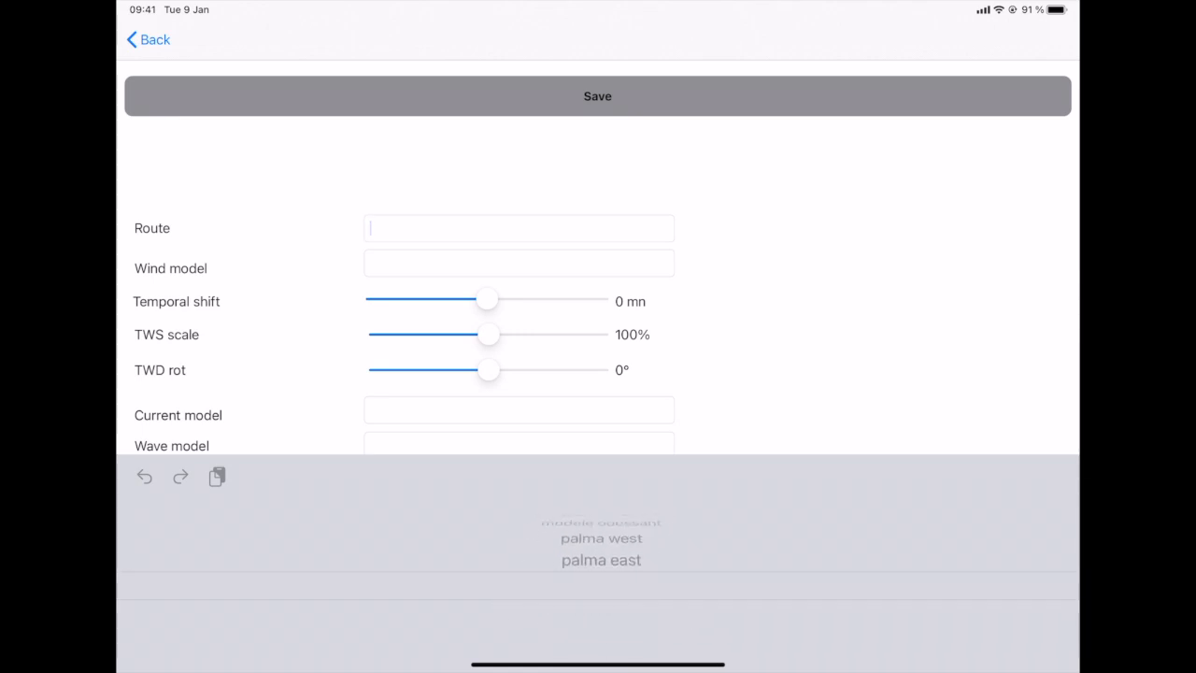
click(602, 587)
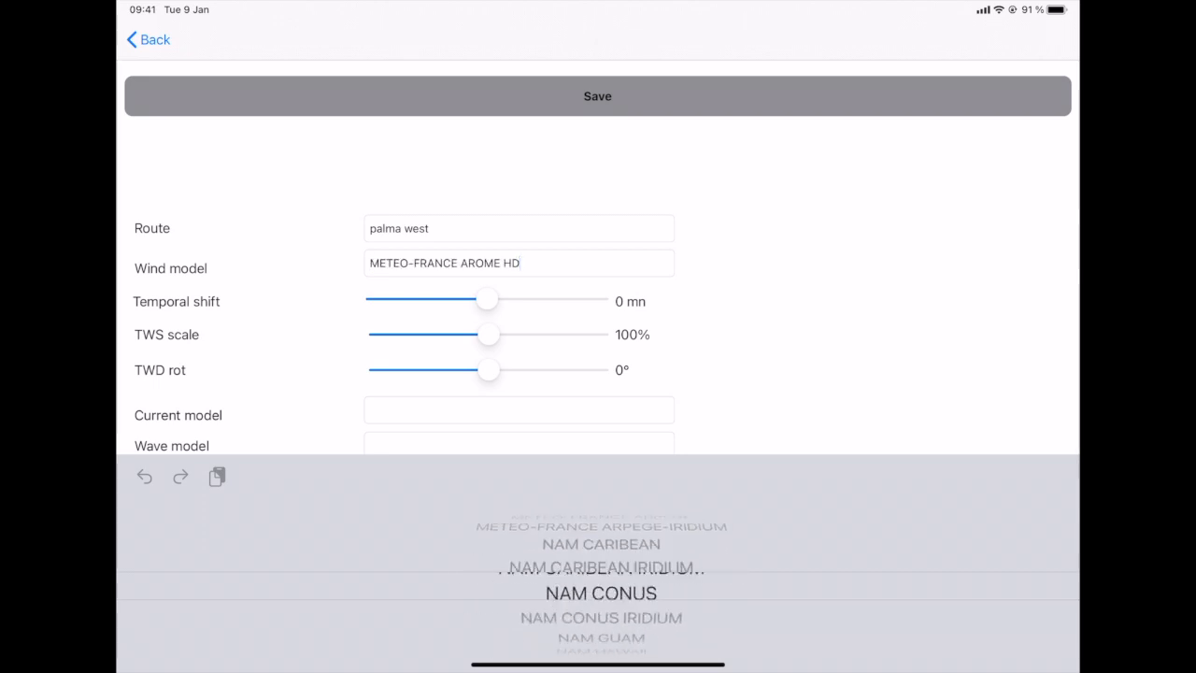
click(602, 592)
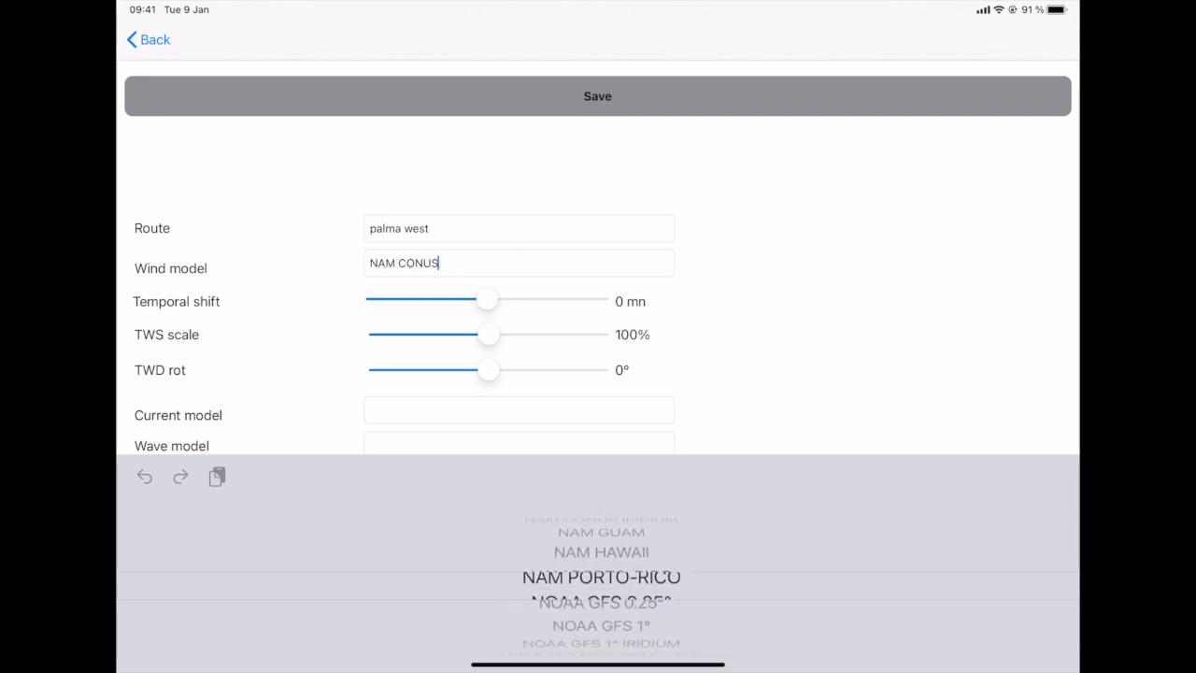
click(602, 587)
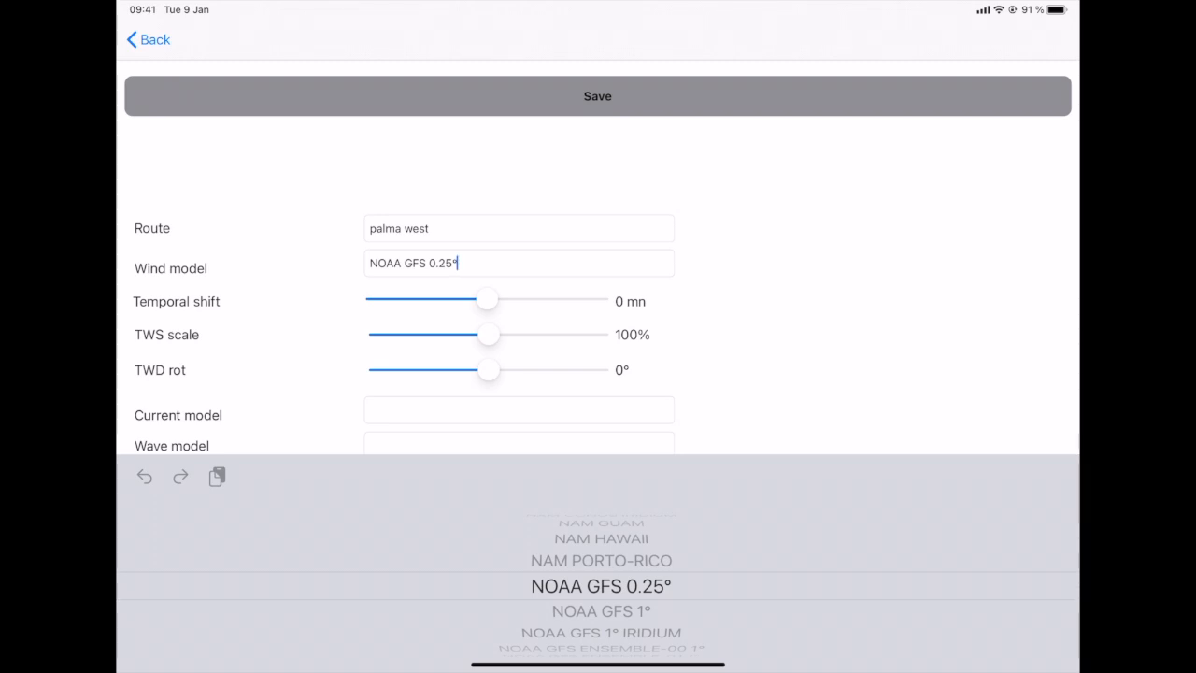
Set MYOCEAN MEDITERANEAN current and METEO-FRANCE WAM wave models for the scenario
click(517, 410)
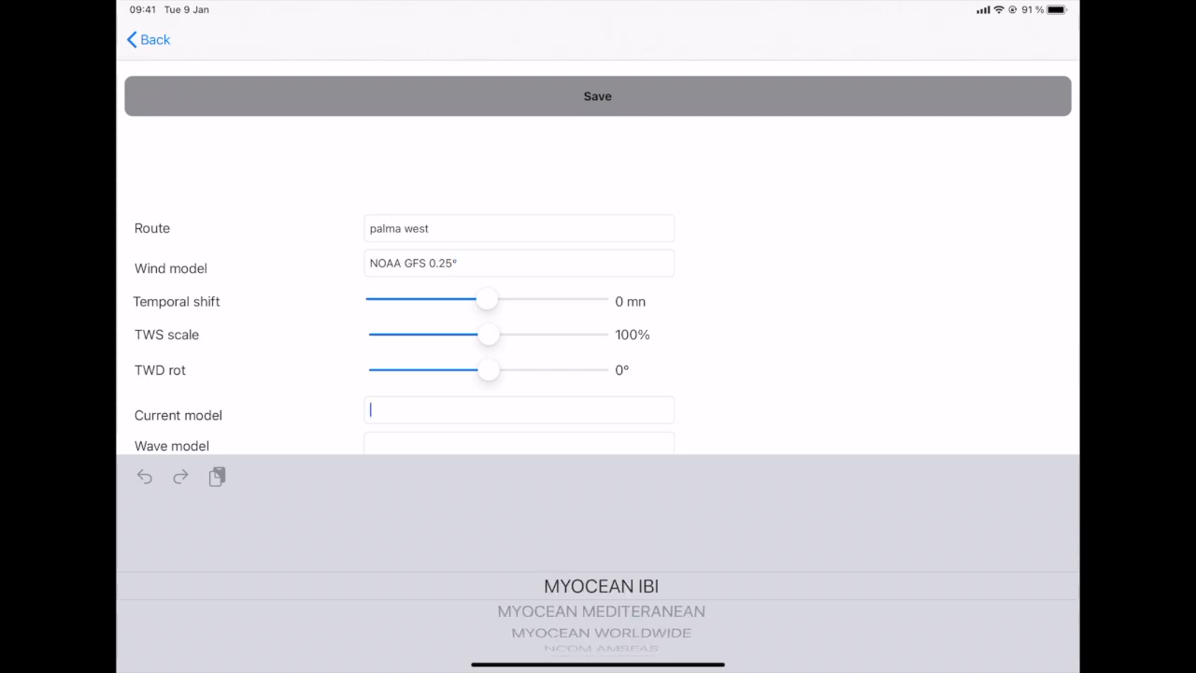
click(601, 587)
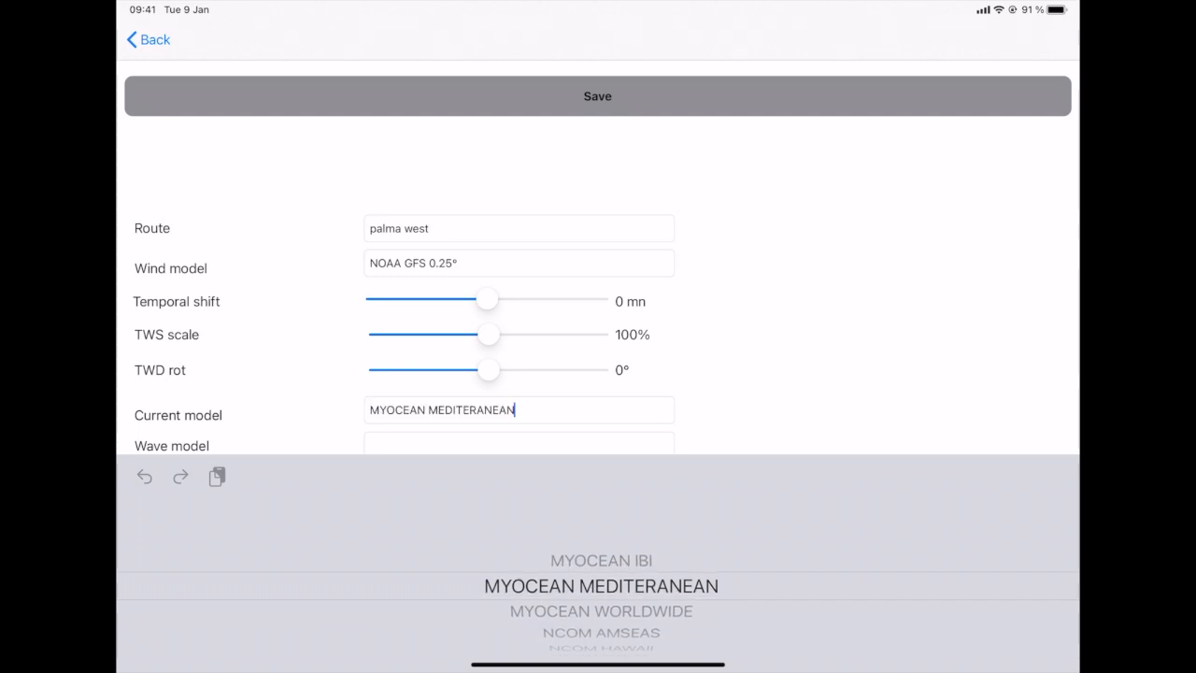
click(520, 445)
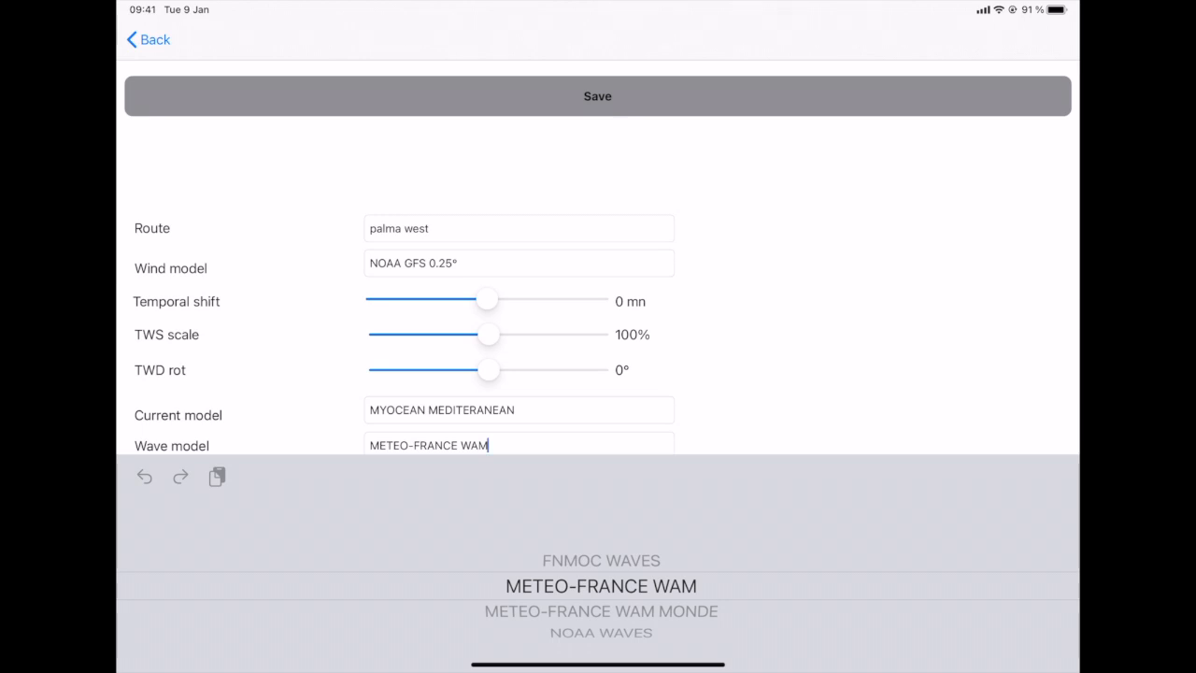
click(598, 95)
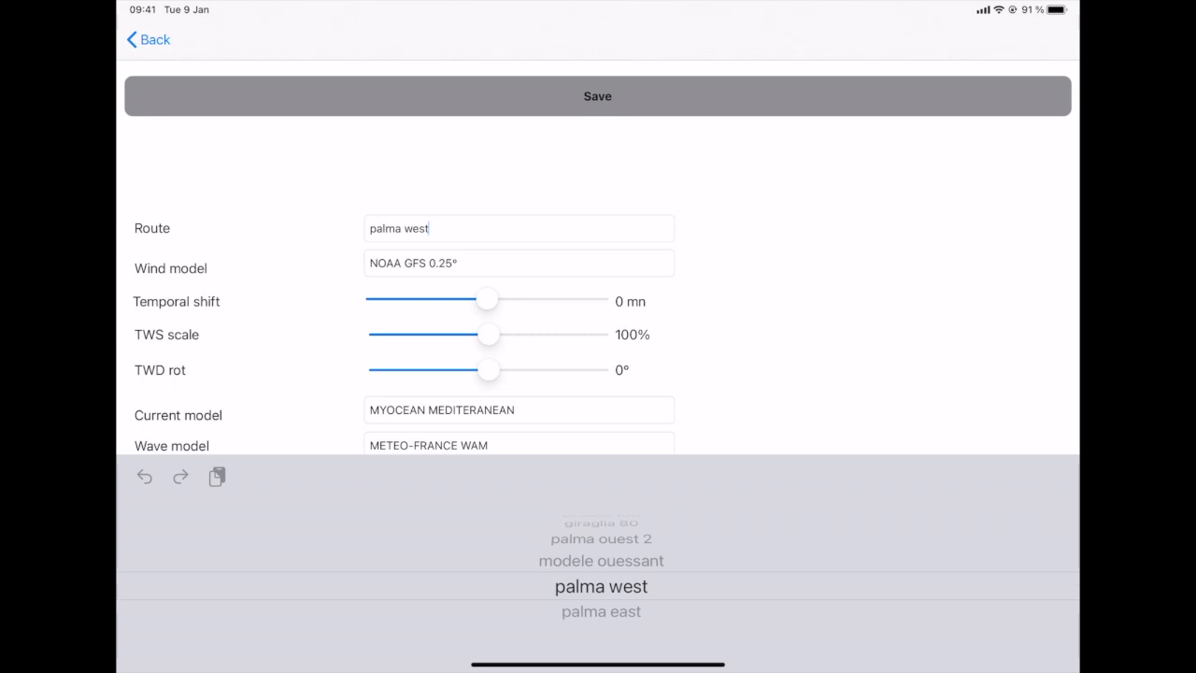
Pick palma east as the route and save it as a second scenario with the same models
scroll(down, 3)
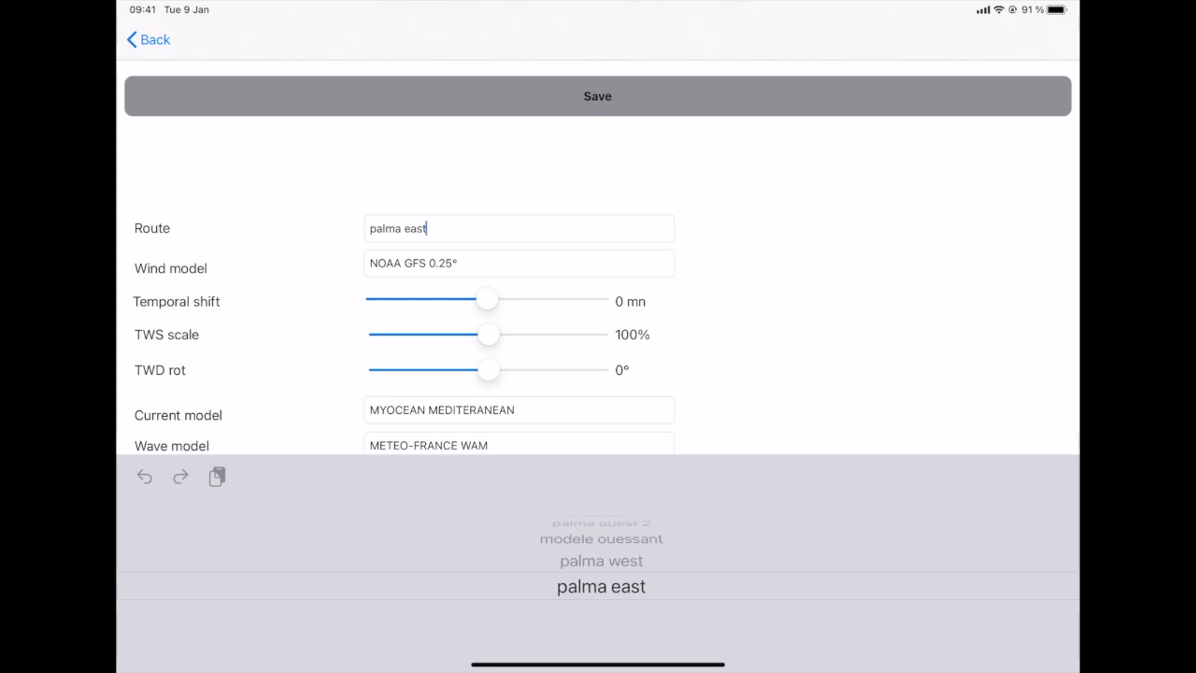
click(598, 96)
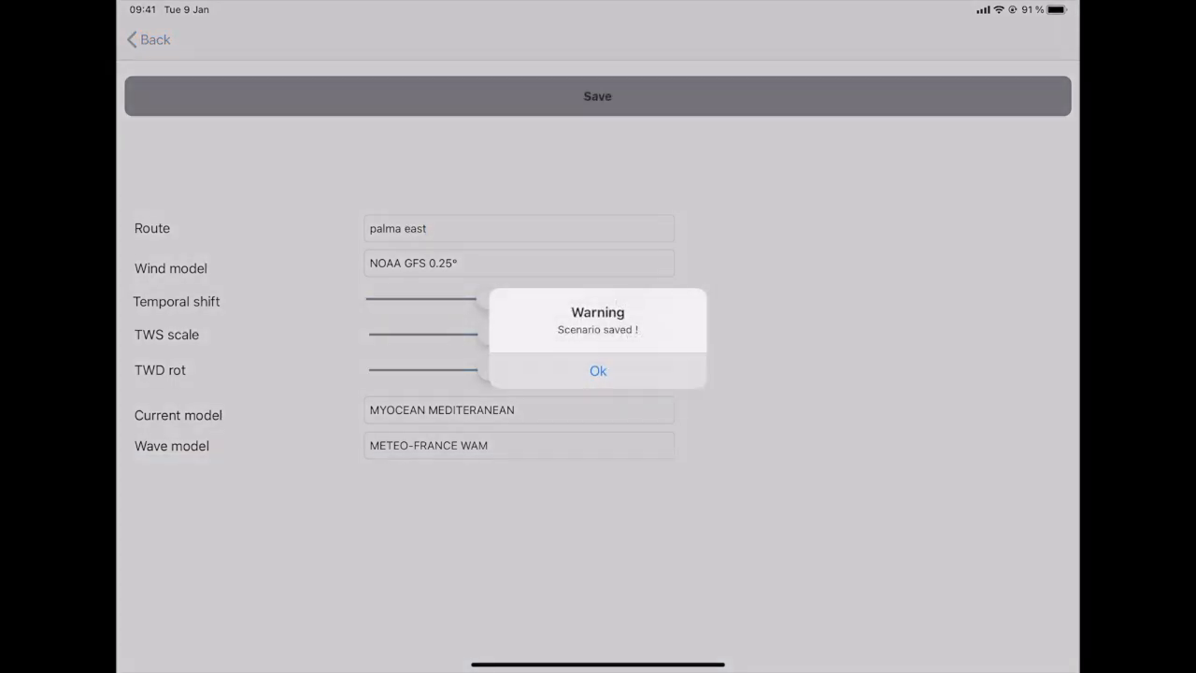
click(598, 370)
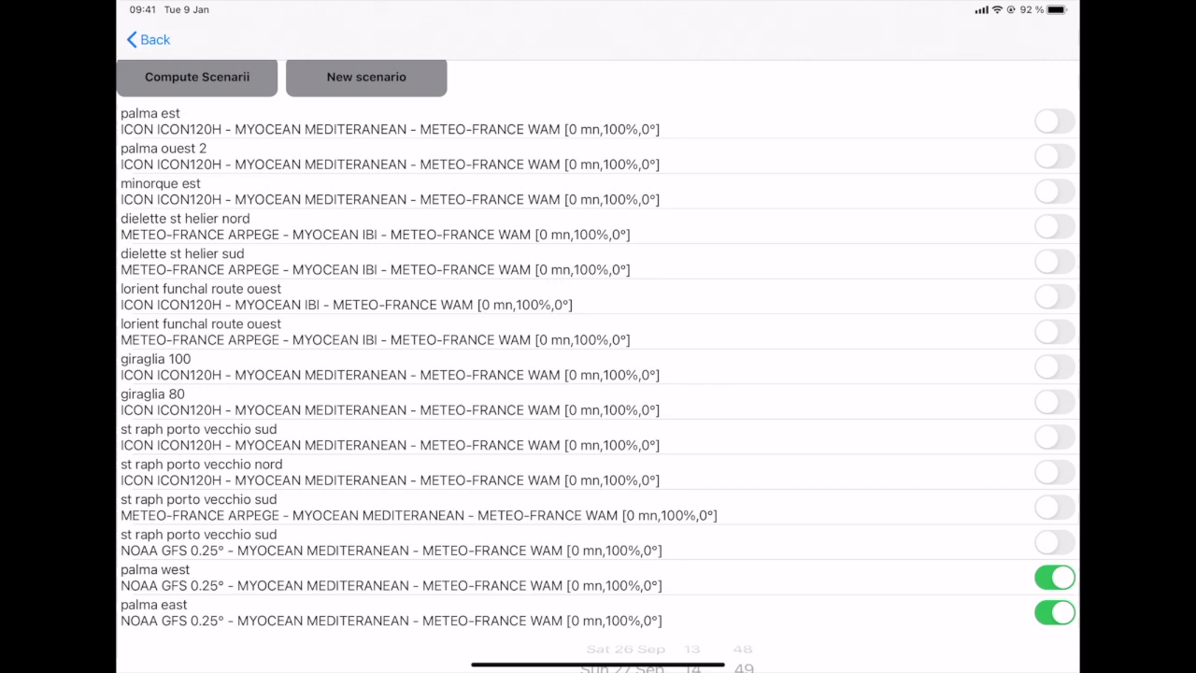
Run Compute Scenarii to route palma west and palma east around Mallorca toward Palma
click(196, 77)
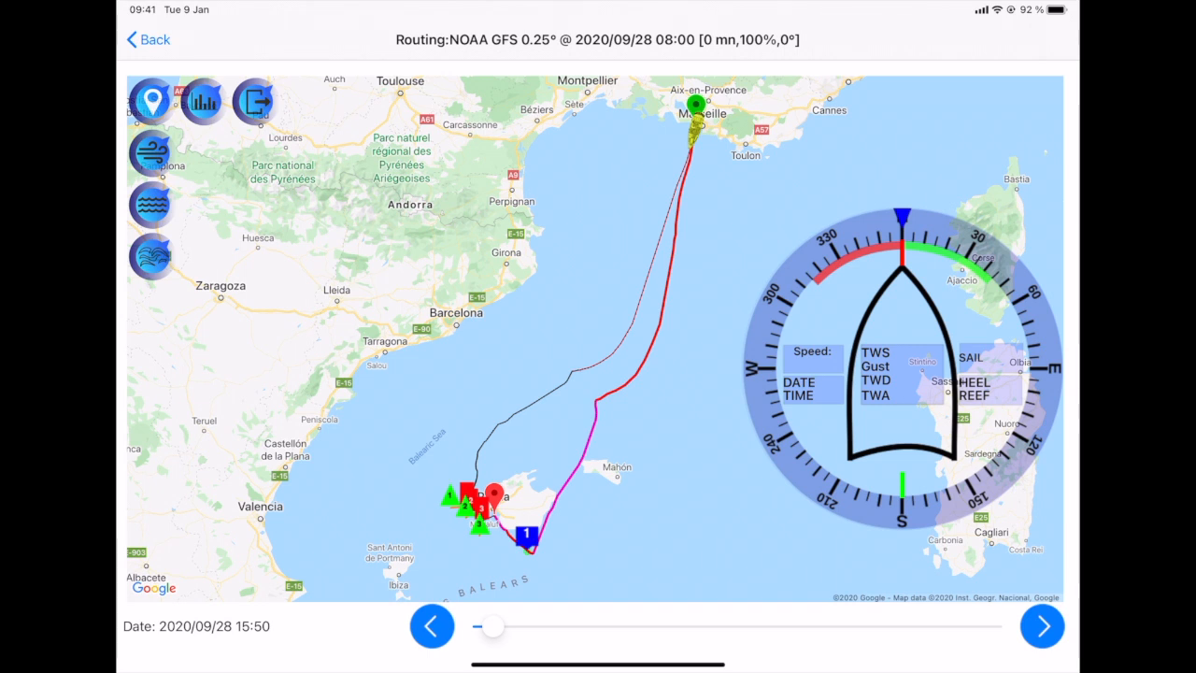
Step the route playback forward with wind arrows shown, then return to the scenario list
click(1041, 624)
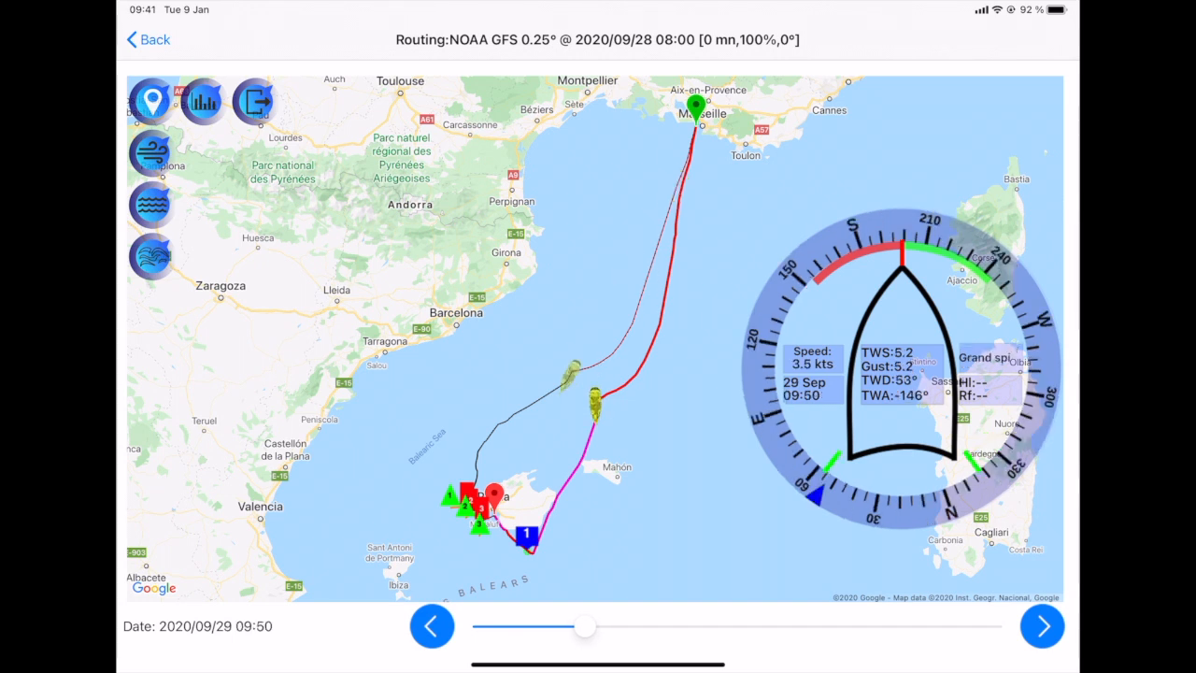
click(149, 153)
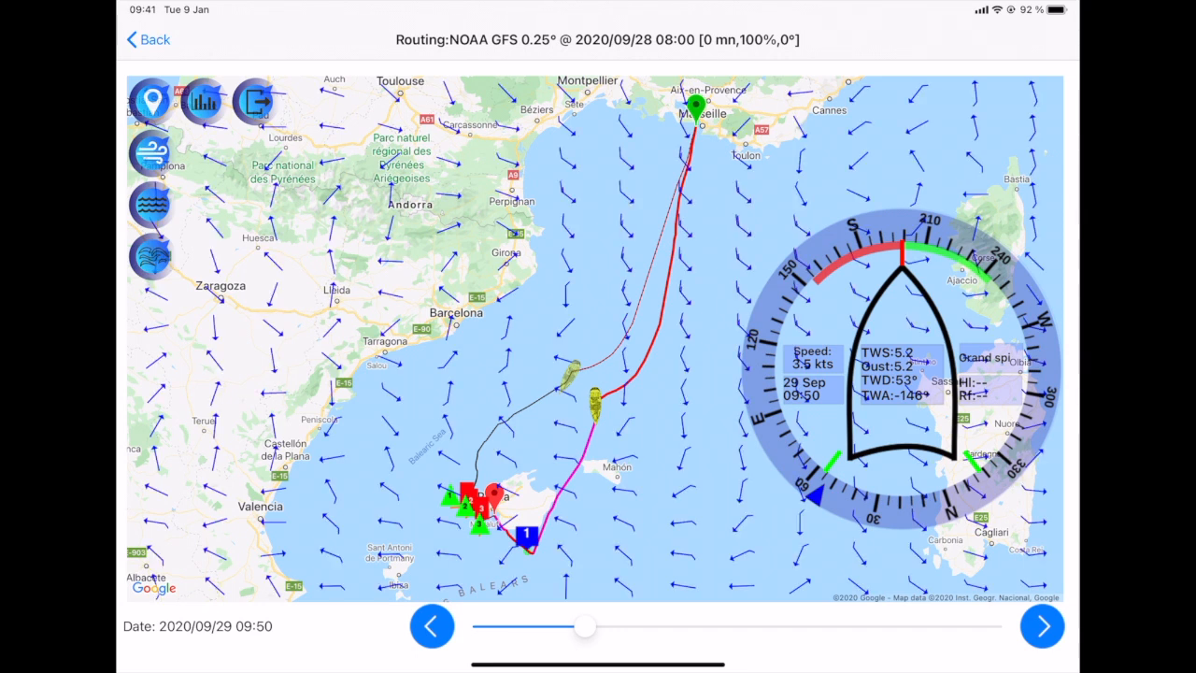
click(254, 101)
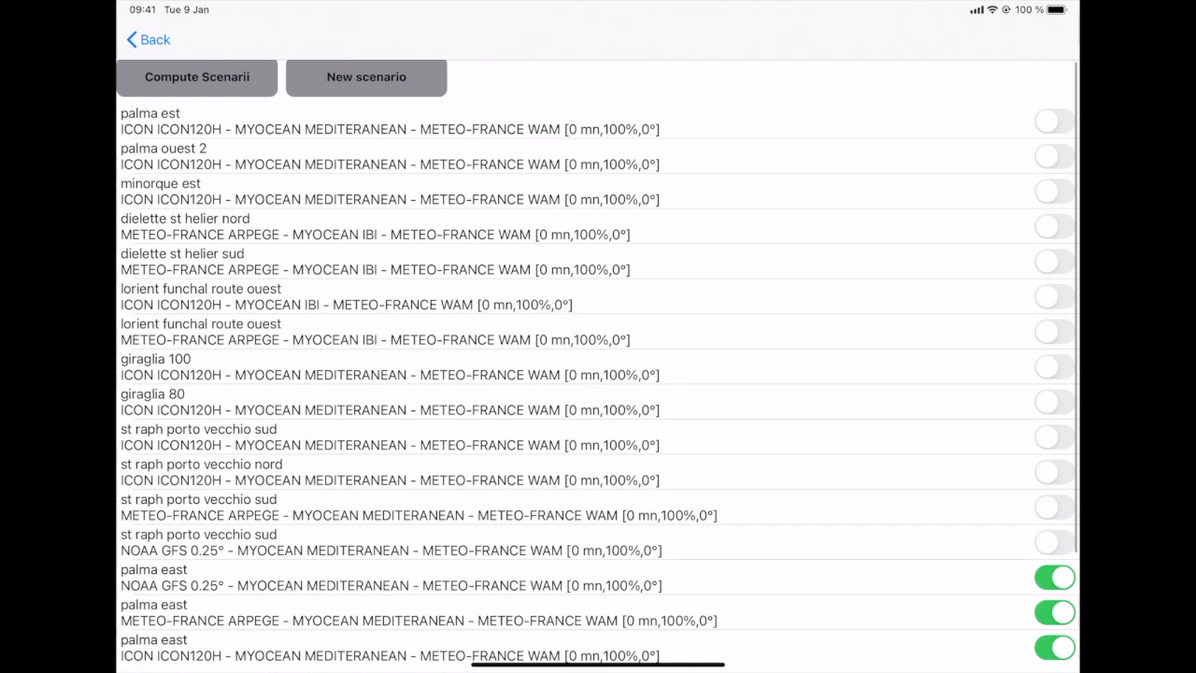
Run Compute Scenarii for the NOAA GFS, ARPEGE and ICON120H palma east scenarios
click(196, 77)
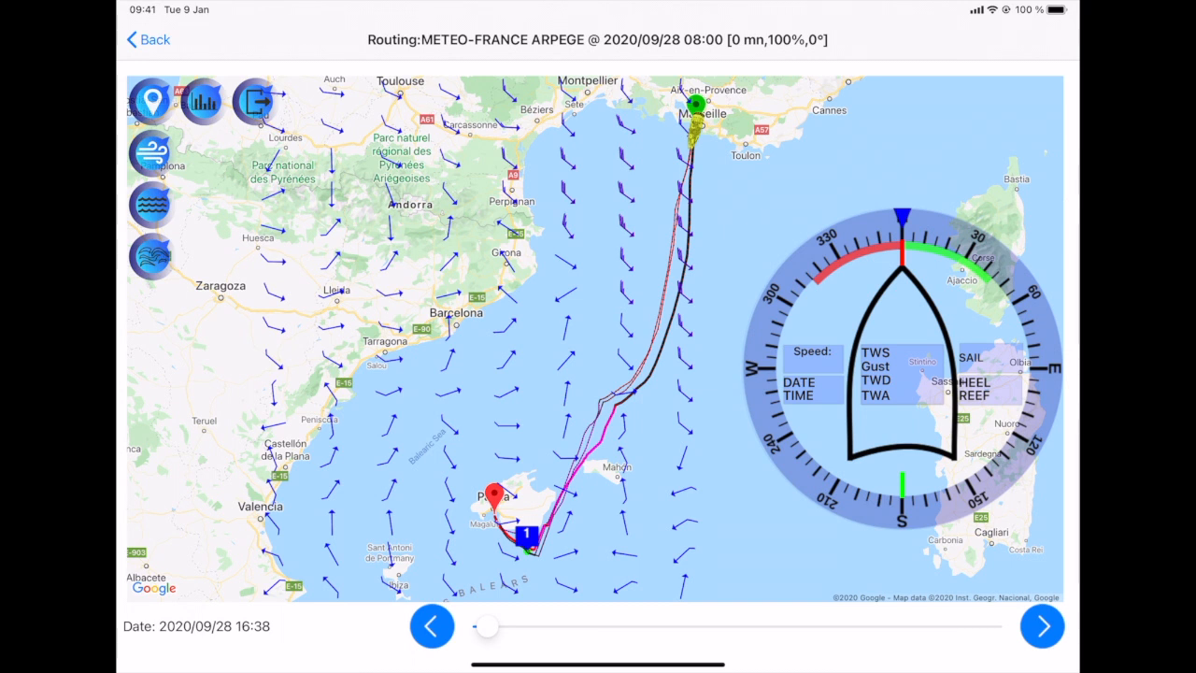
Export the palma east scenario to routing and confirm the Export done message
click(254, 101)
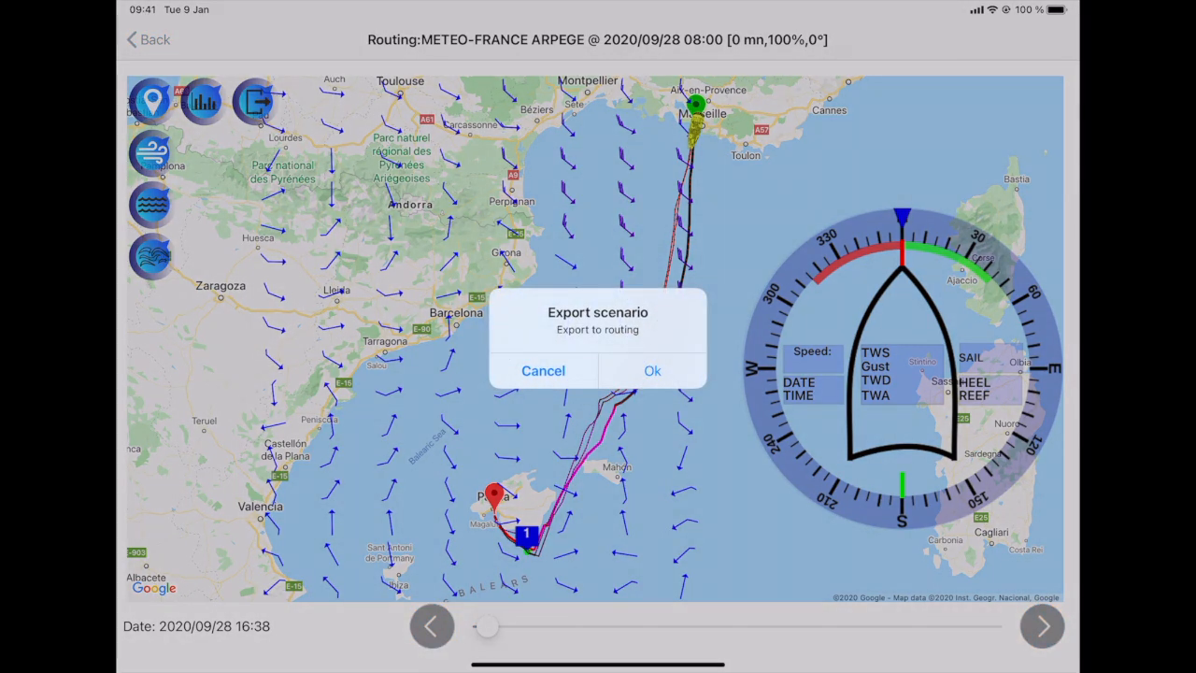
click(653, 370)
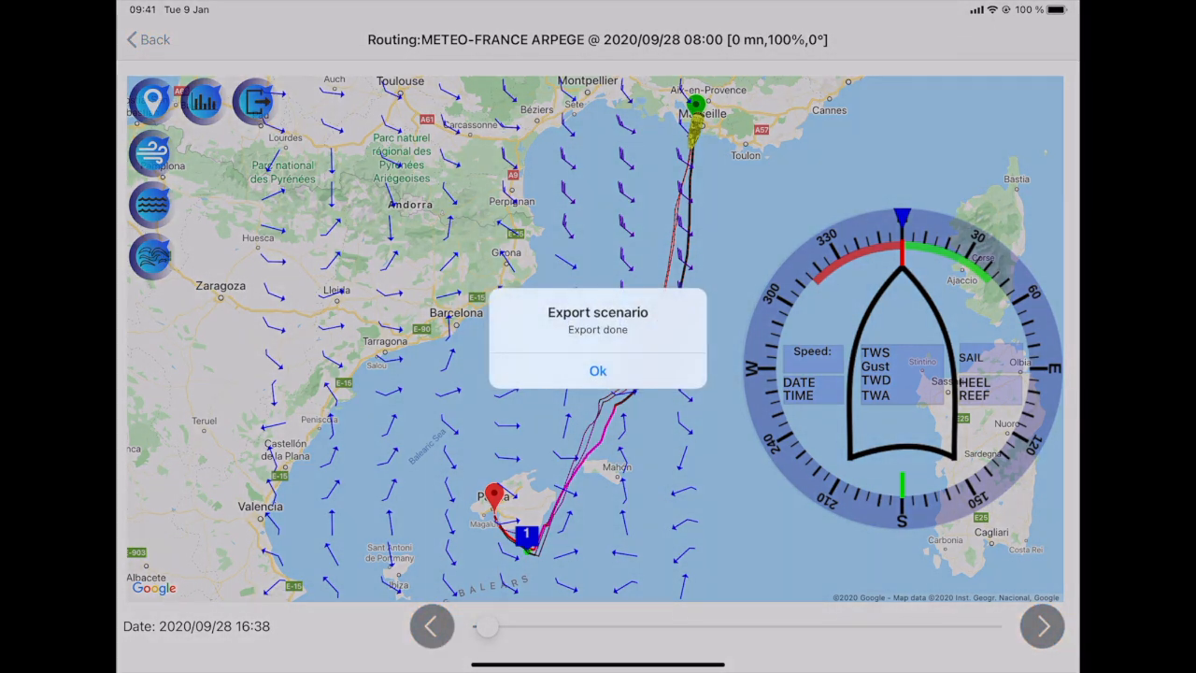
click(598, 370)
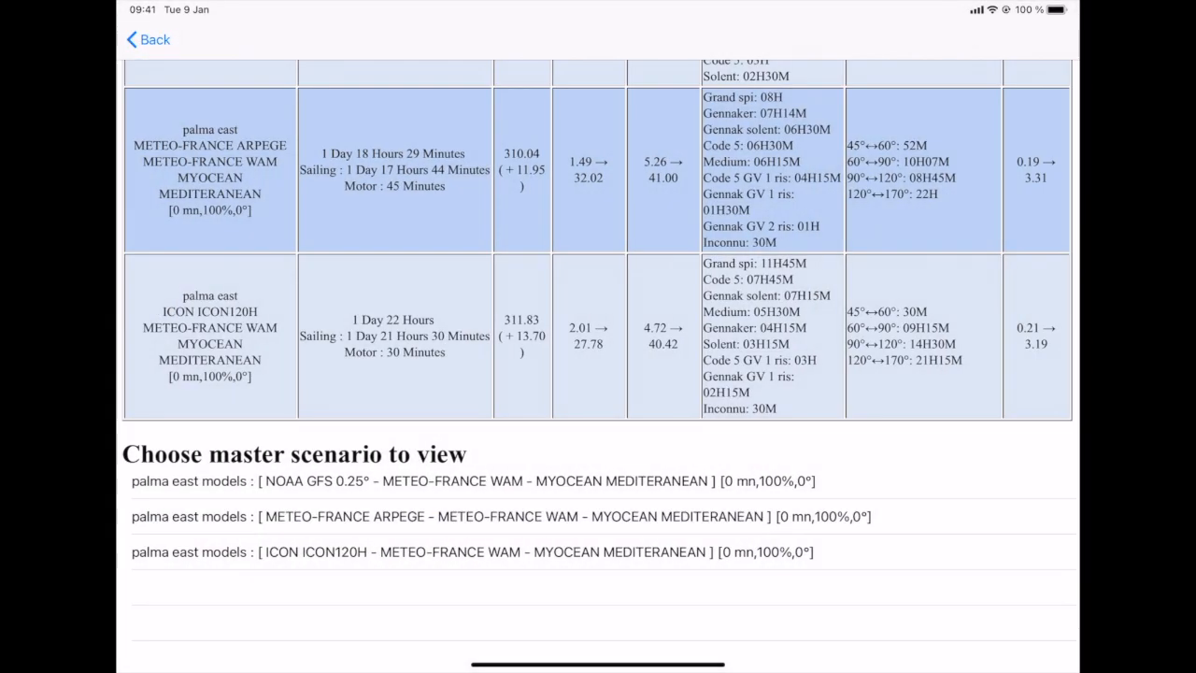
View the ARPEGE palma east routing statistics and Routing table, then return to the reports list
click(146, 40)
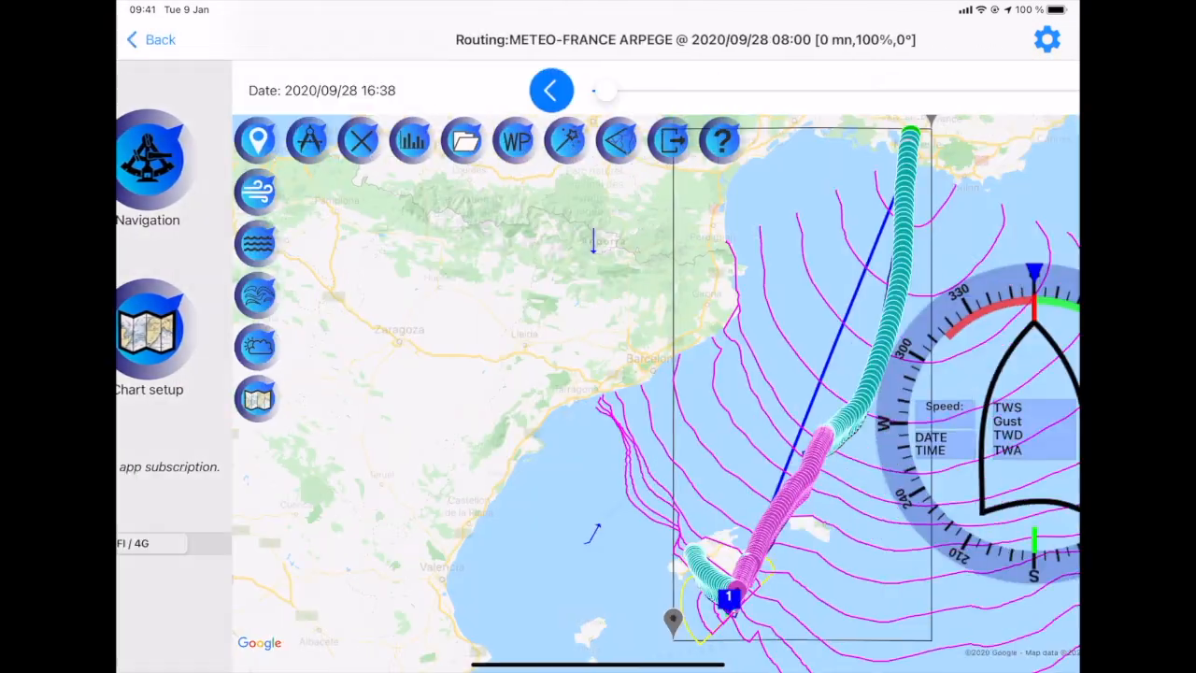
click(411, 138)
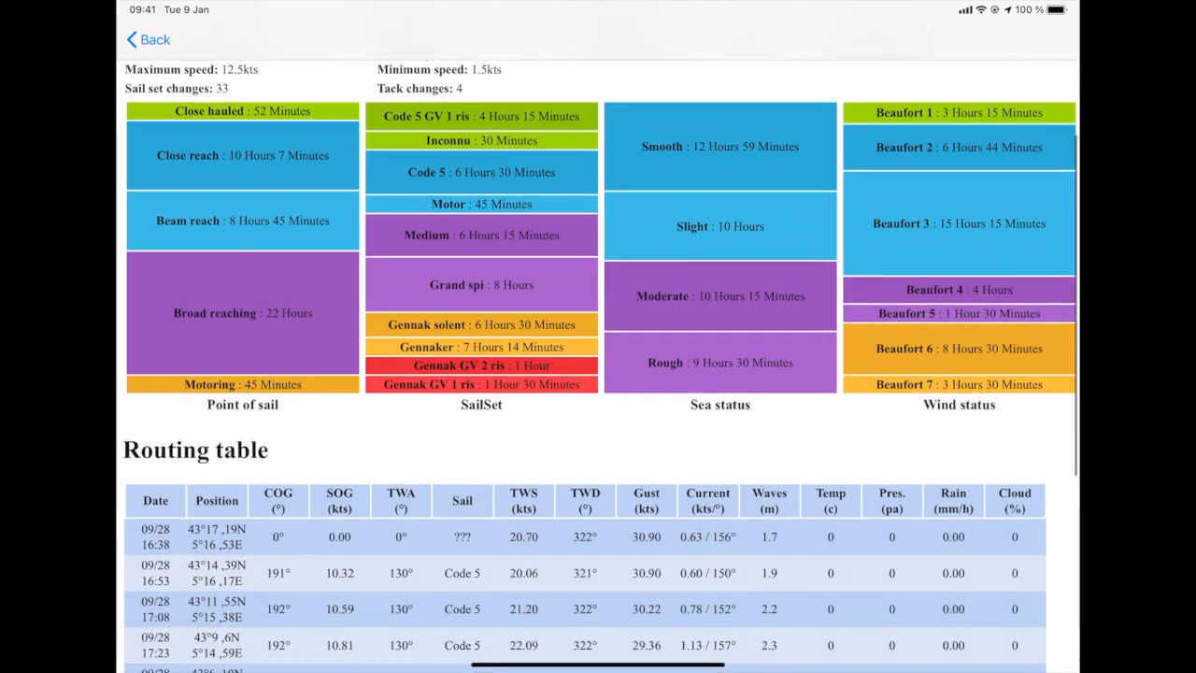
scroll(down, 3)
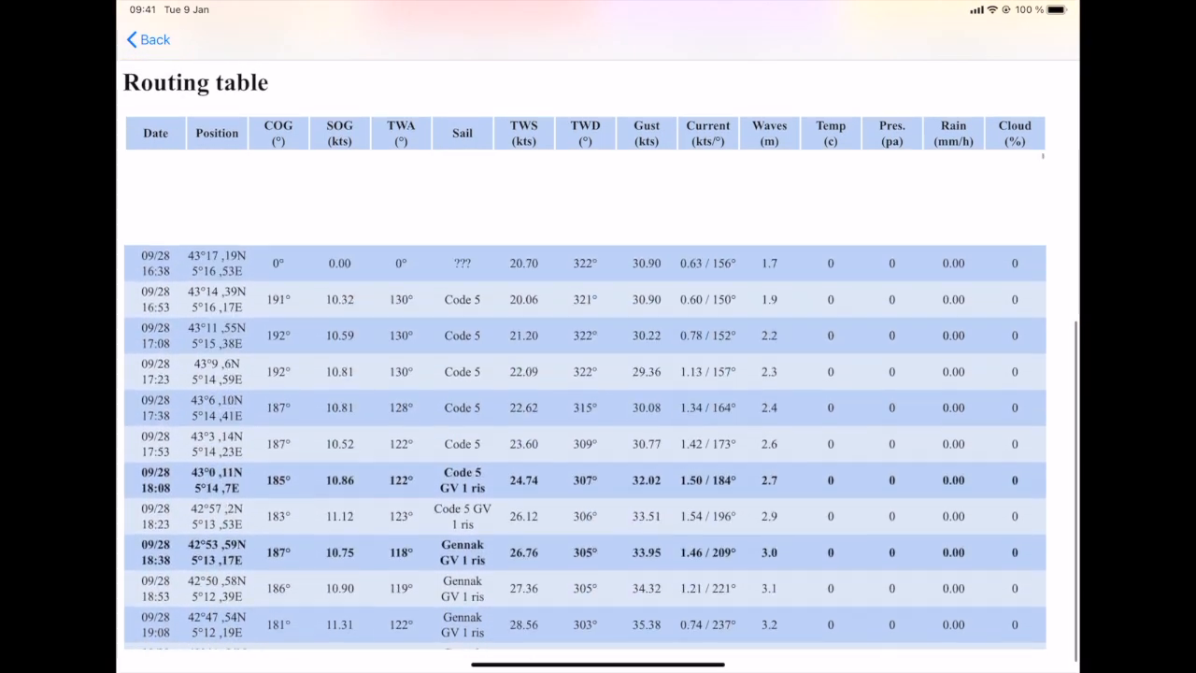
click(147, 39)
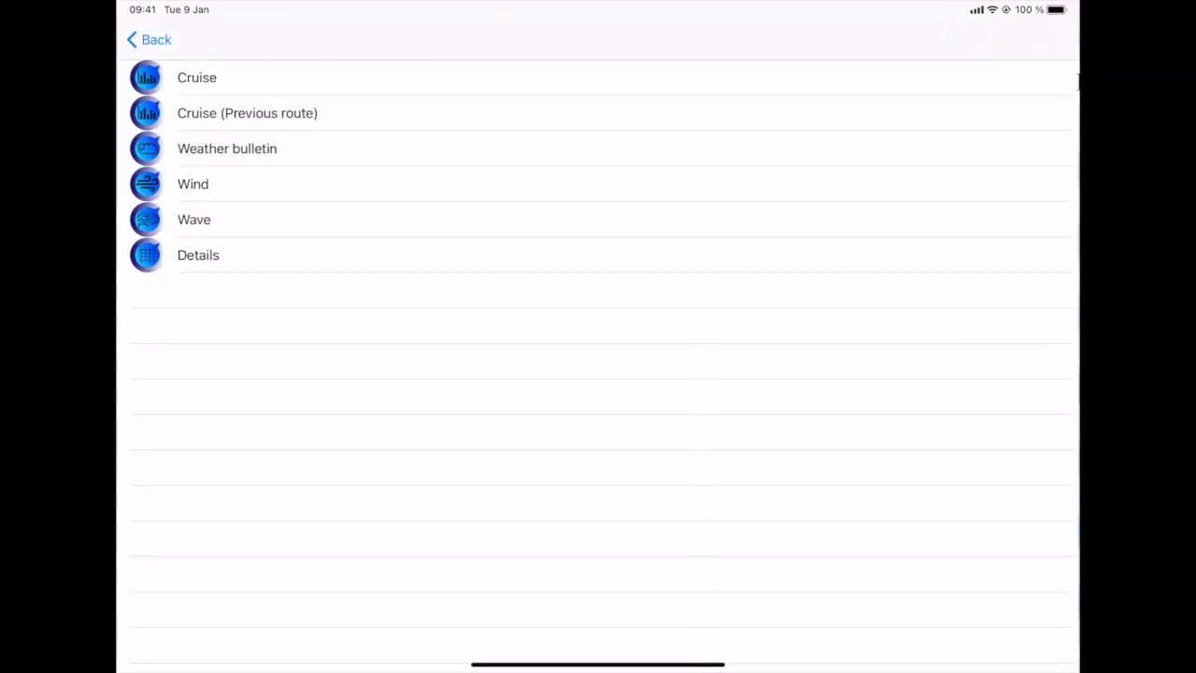